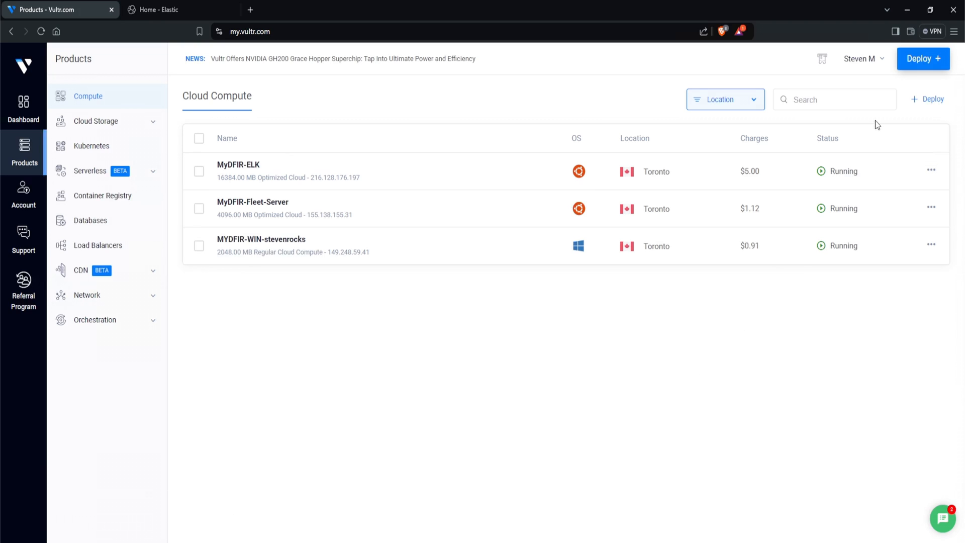
# Start a new server deployment with Cloud Compute – Shared CPU as the type.
pyautogui.click(923, 58)
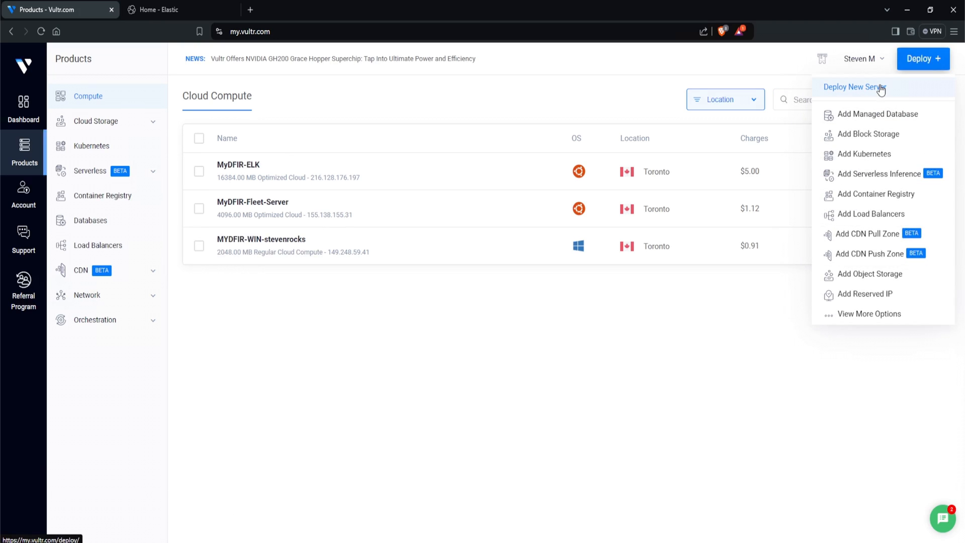
pyautogui.click(854, 87)
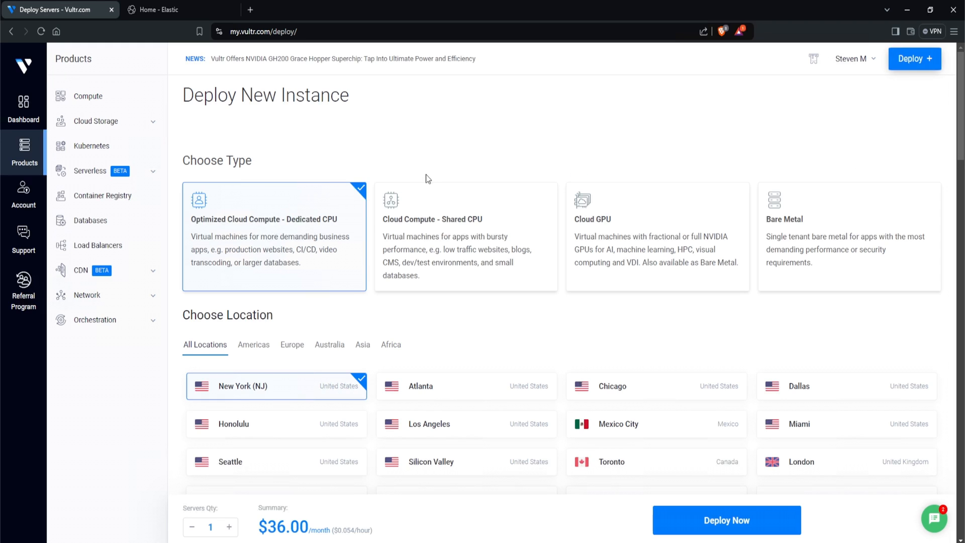
pyautogui.moveTo(417, 189)
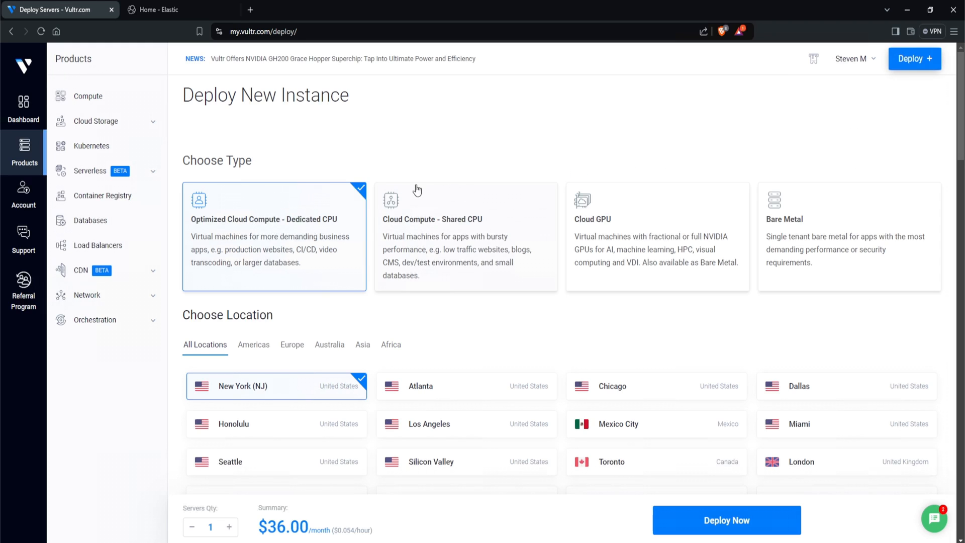
pyautogui.click(464, 237)
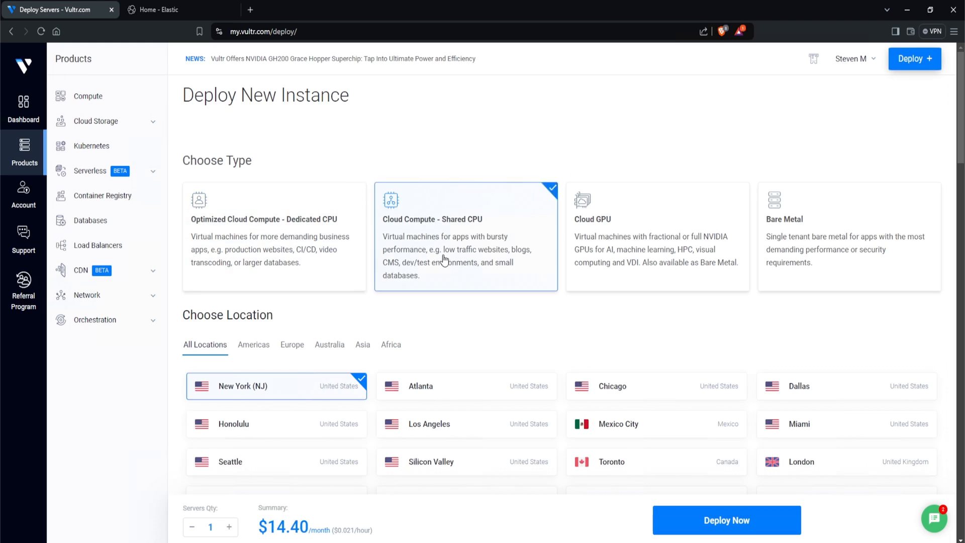
# Choose Ubuntu 24.04 LTS x64 as the server image.
pyautogui.scroll(-3)
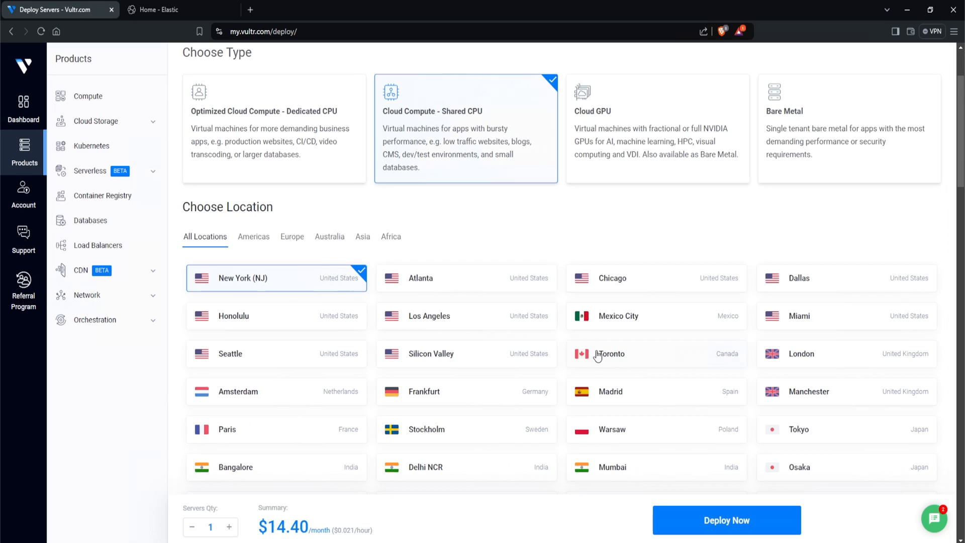
pyautogui.scroll(-3)
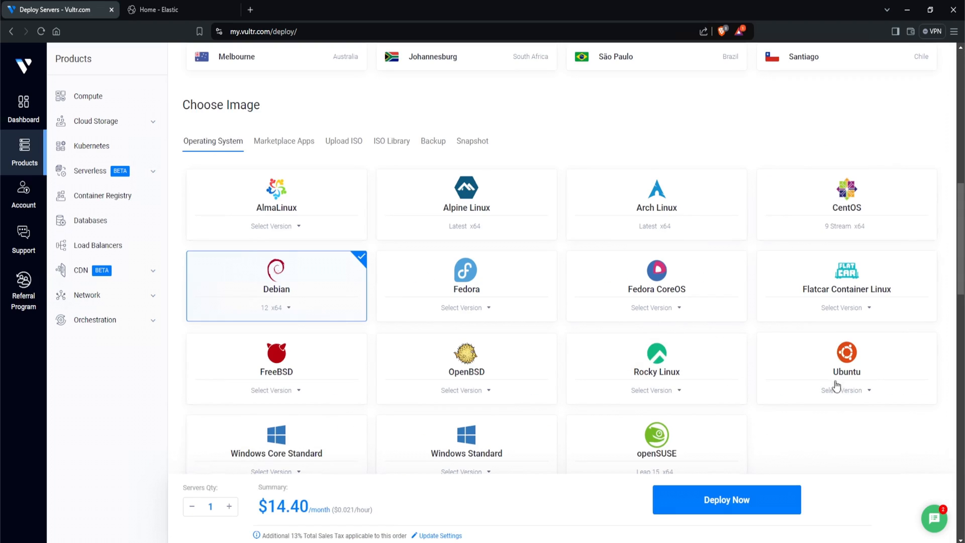
pyautogui.click(846, 390)
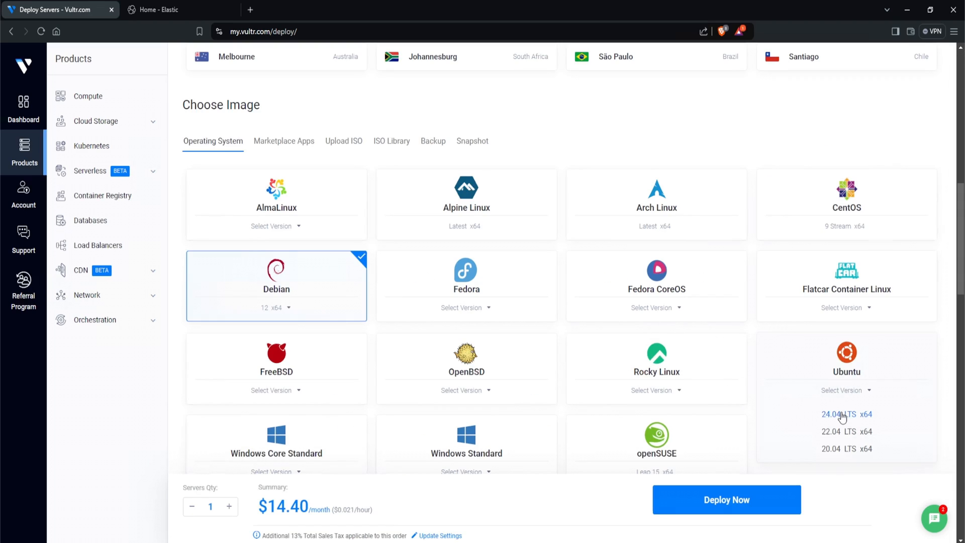
pyautogui.click(845, 413)
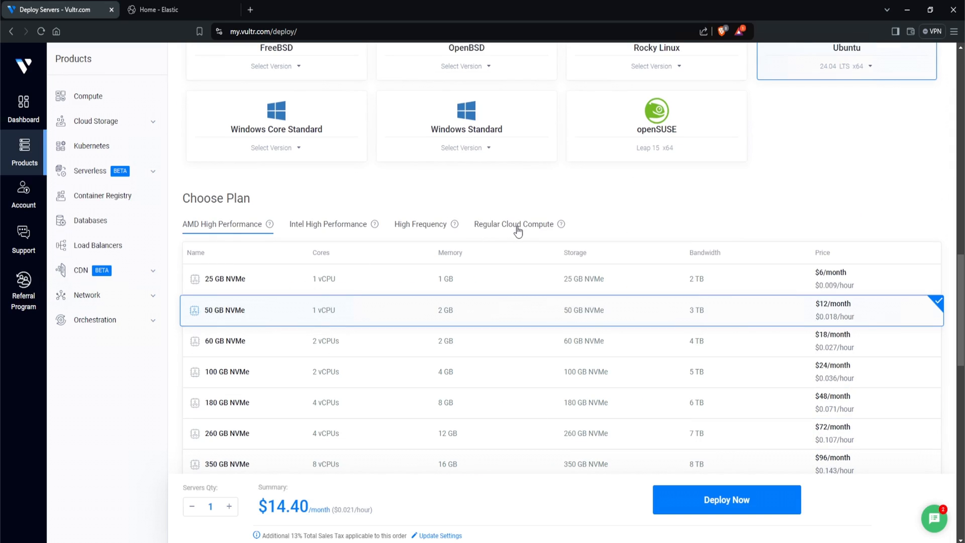
# Select the 25 GB SSD Regular Cloud Compute plan and disable Auto Backups.
pyautogui.click(513, 224)
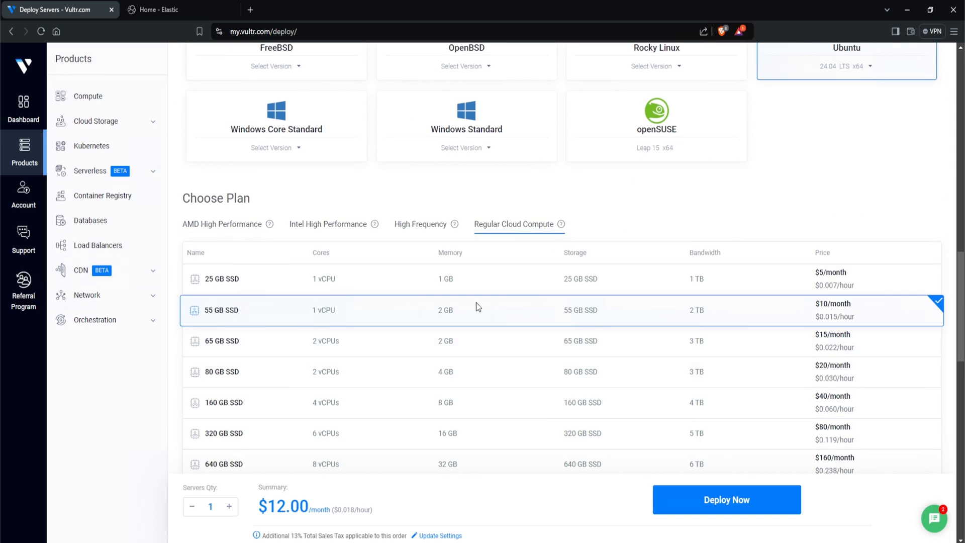
pyautogui.click(223, 278)
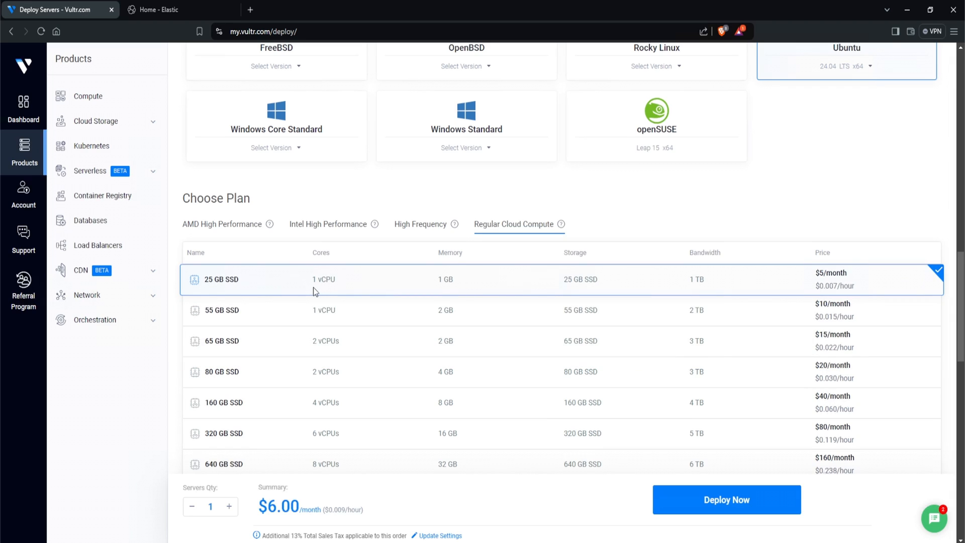
pyautogui.moveTo(483, 288)
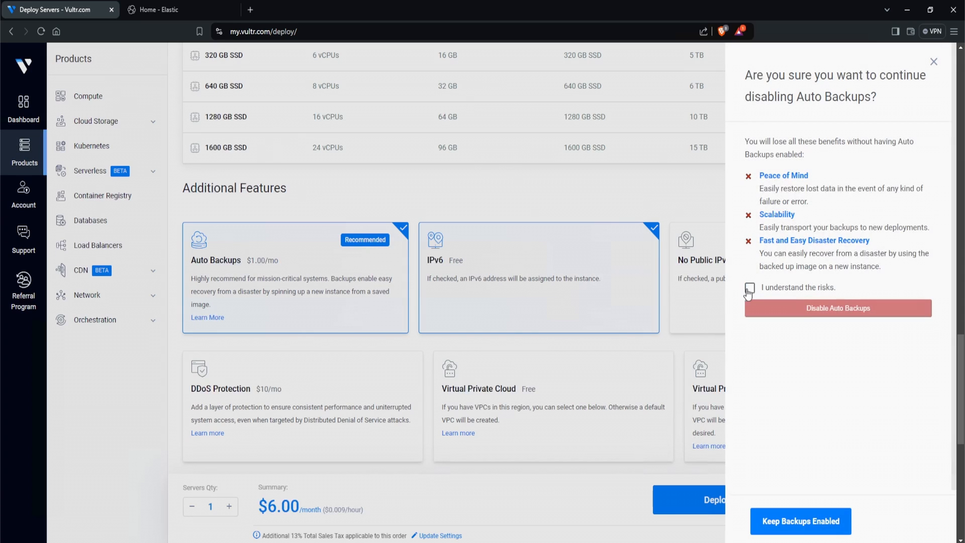
pyautogui.click(836, 307)
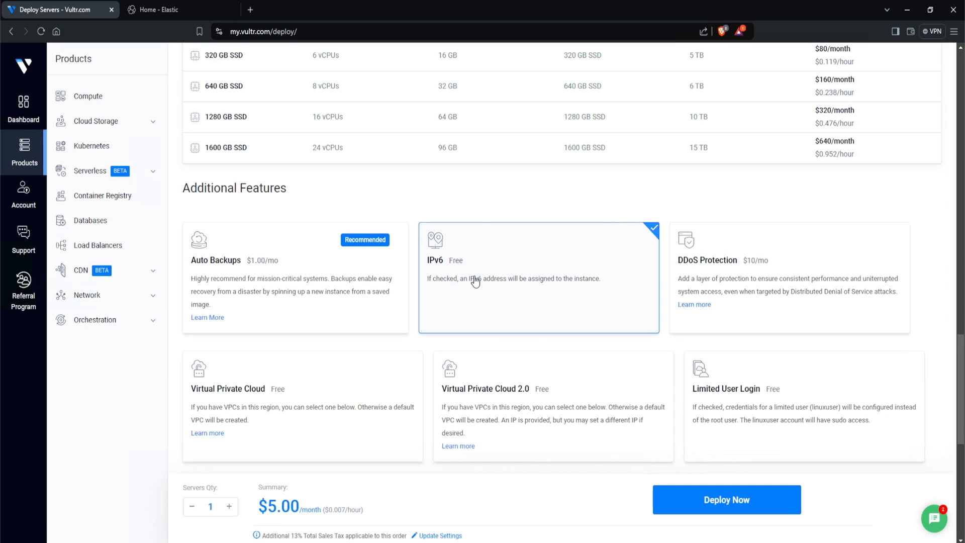
# Name the server MYDFIR-Linux-Stevenrocks and deploy it.
pyautogui.scroll(-3)
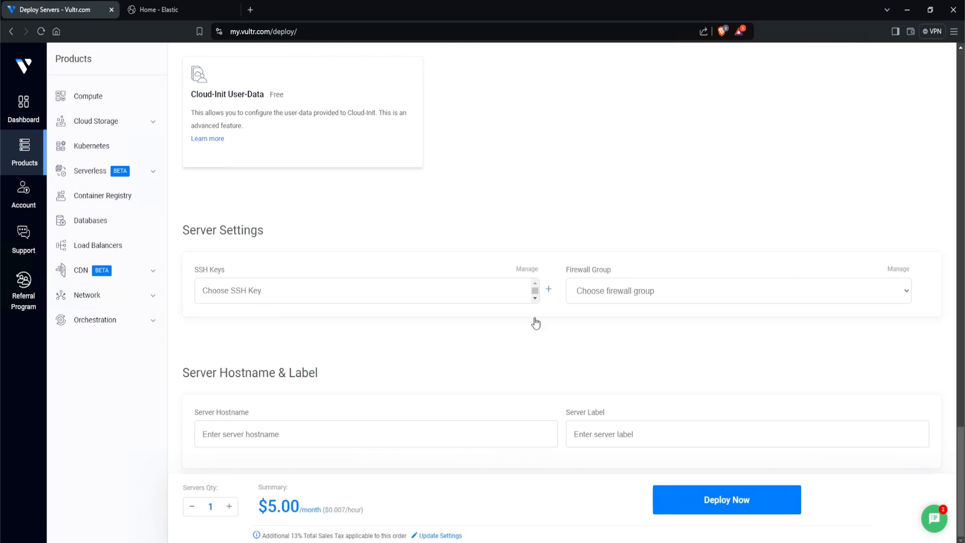
pyautogui.moveTo(308, 389)
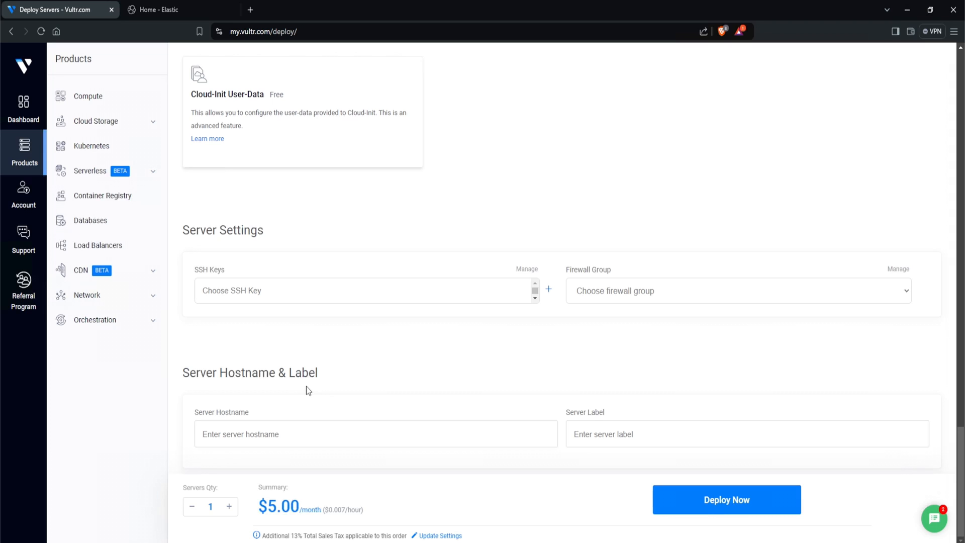
pyautogui.click(375, 434)
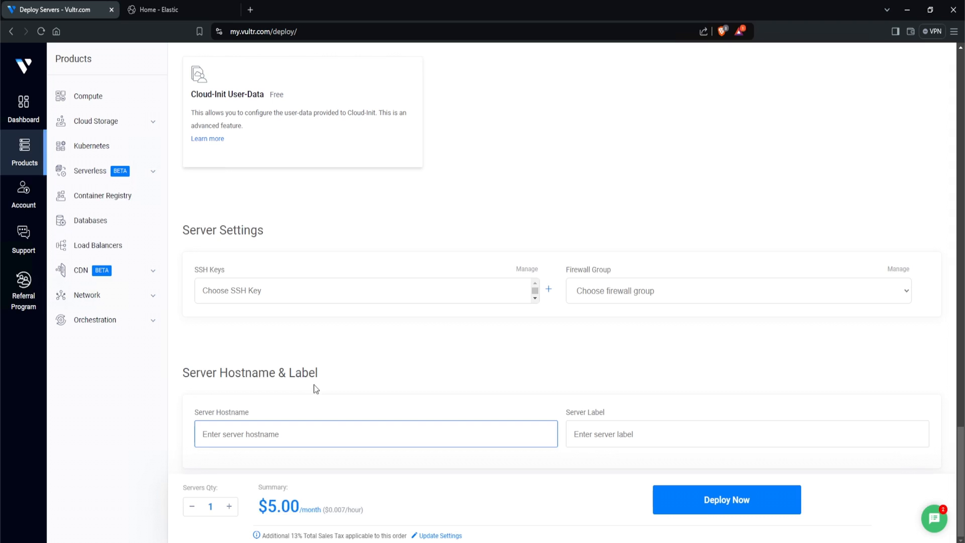
pyautogui.write('M')
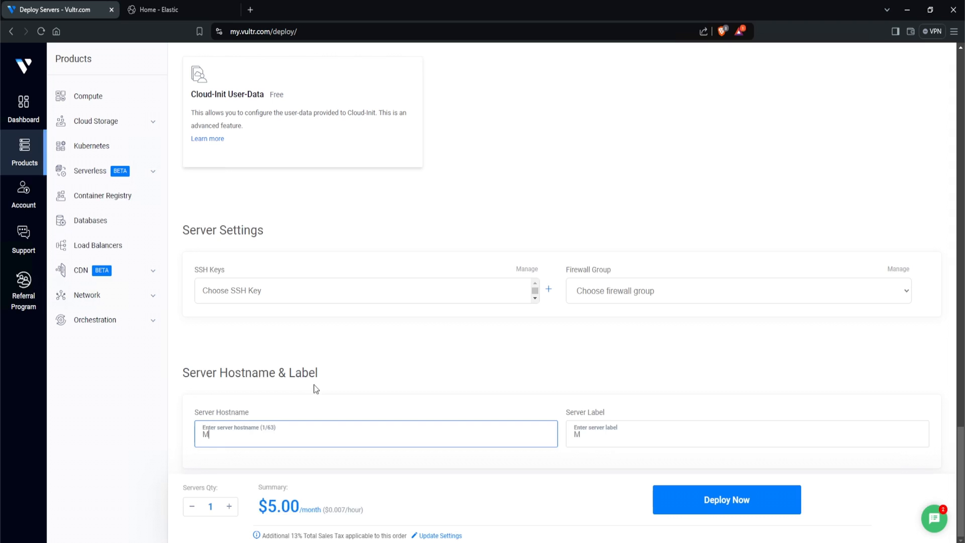
pyautogui.write('YDFIR-')
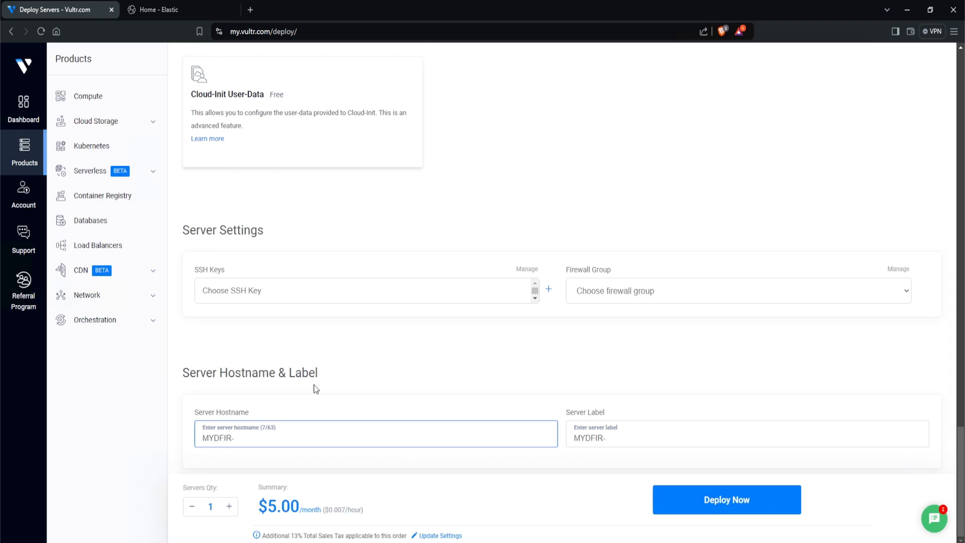
pyautogui.write('Linux-')
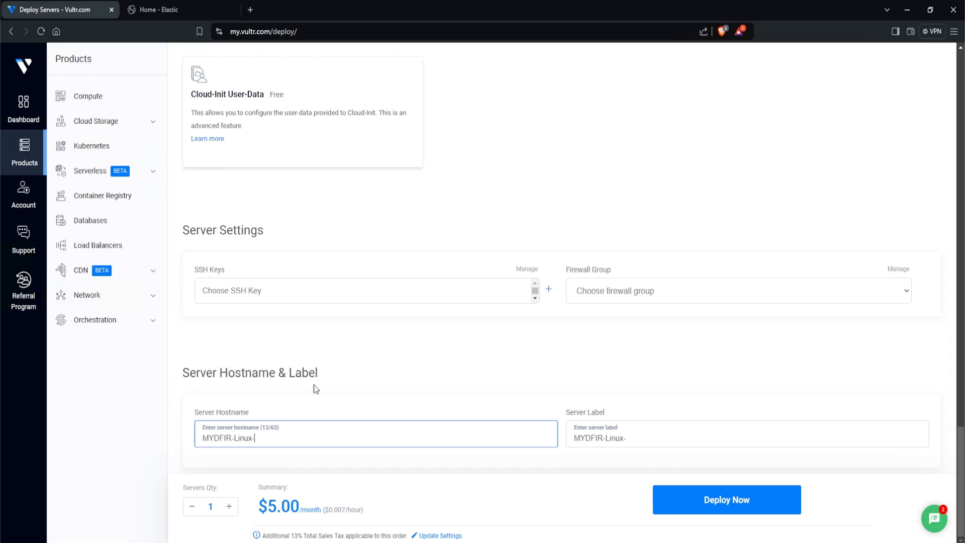
pyautogui.write('Stevenrocks')
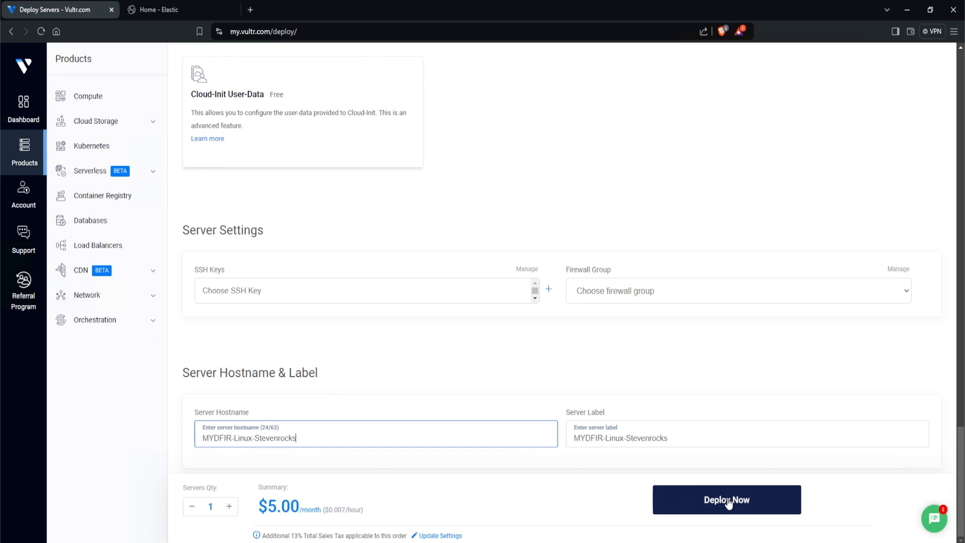
pyautogui.click(725, 499)
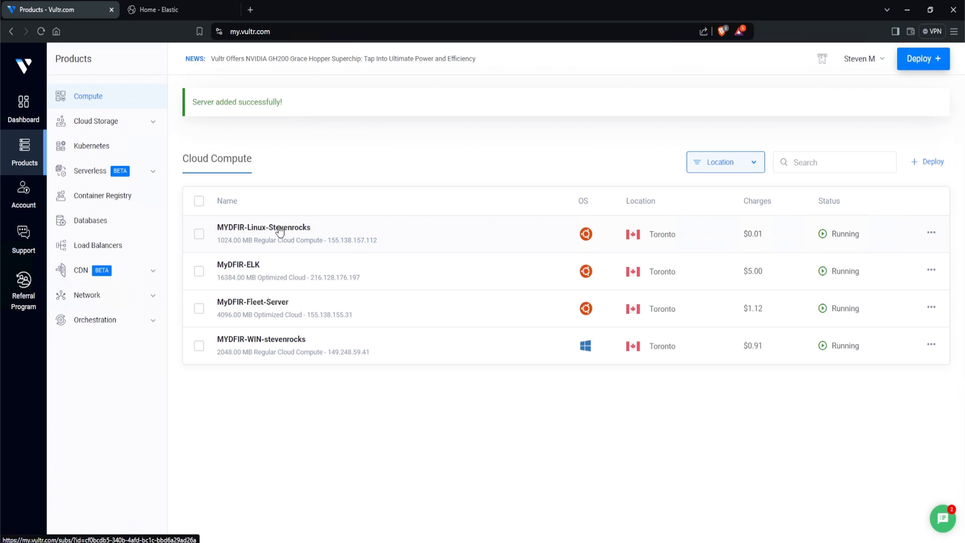
# Open the MYDFIR-Linux-Stevenrocks web console, check the login prompt, then close it.
pyautogui.click(264, 227)
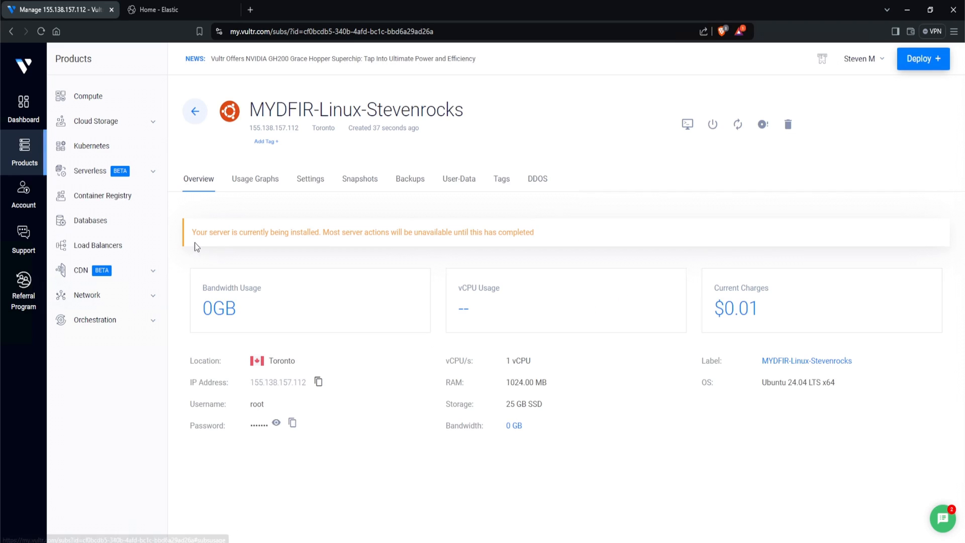
pyautogui.moveTo(490, 231)
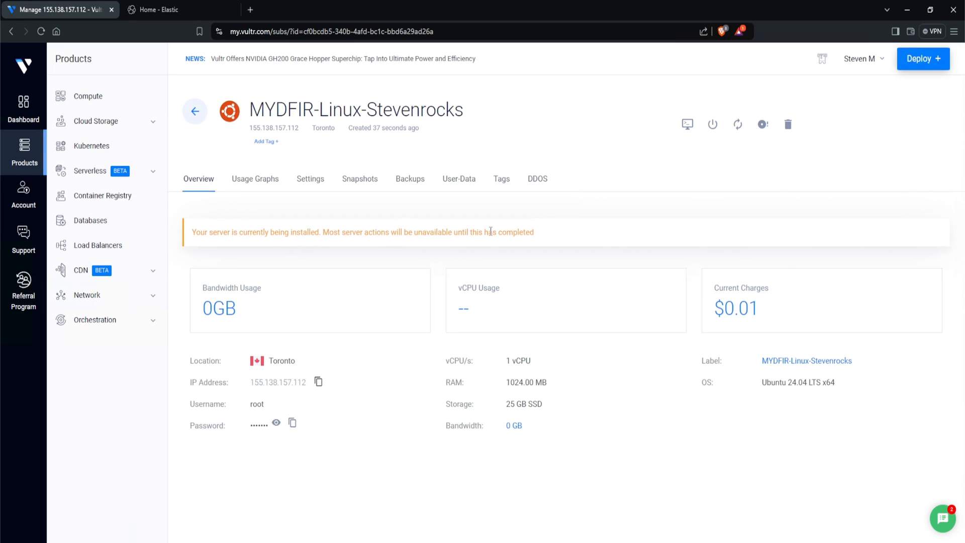
pyautogui.click(687, 125)
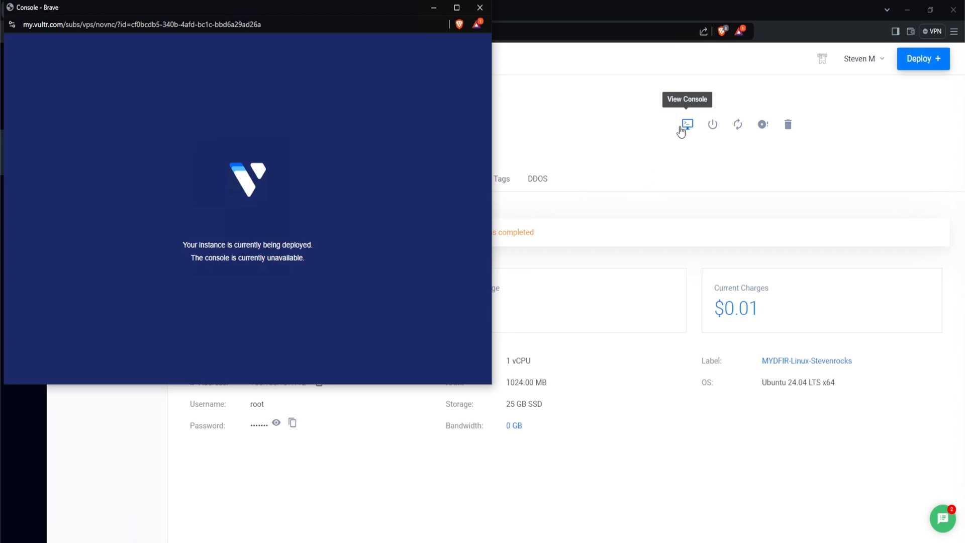
pyautogui.moveTo(370, 250)
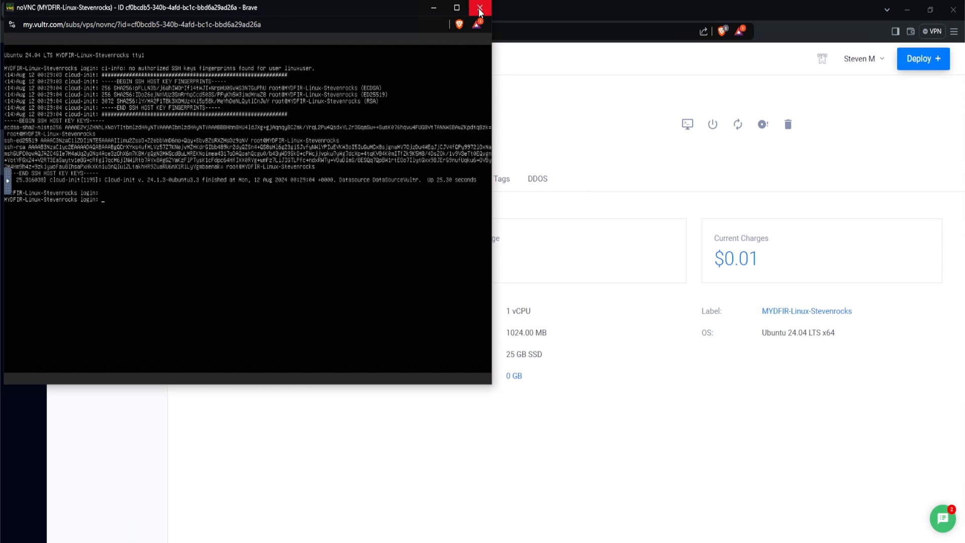
pyautogui.click(479, 8)
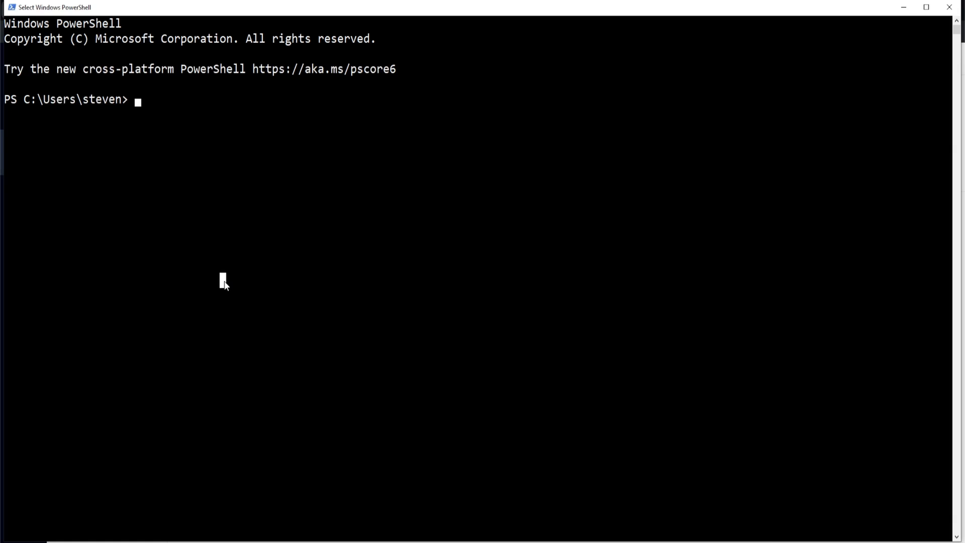
pyautogui.write('ssh root')
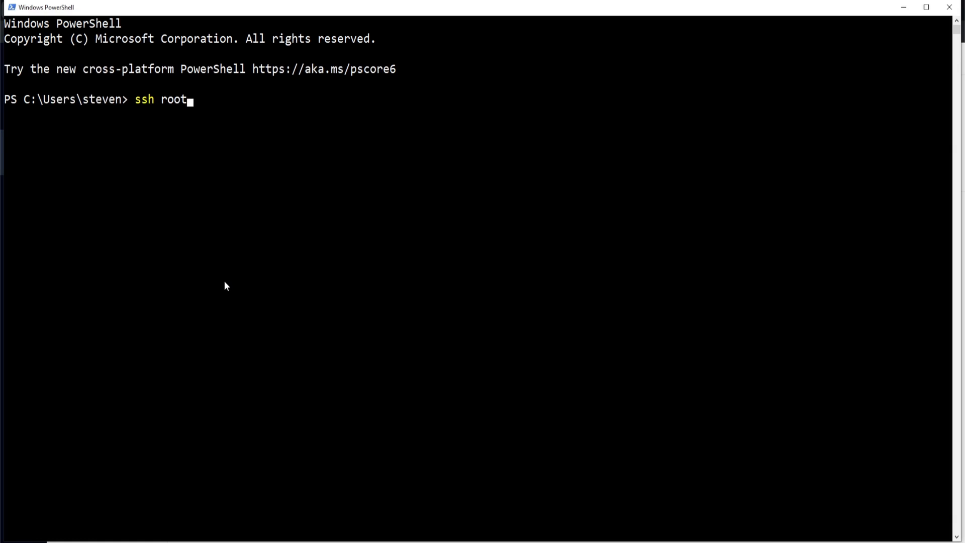
pyautogui.write('@155.138.157.112')
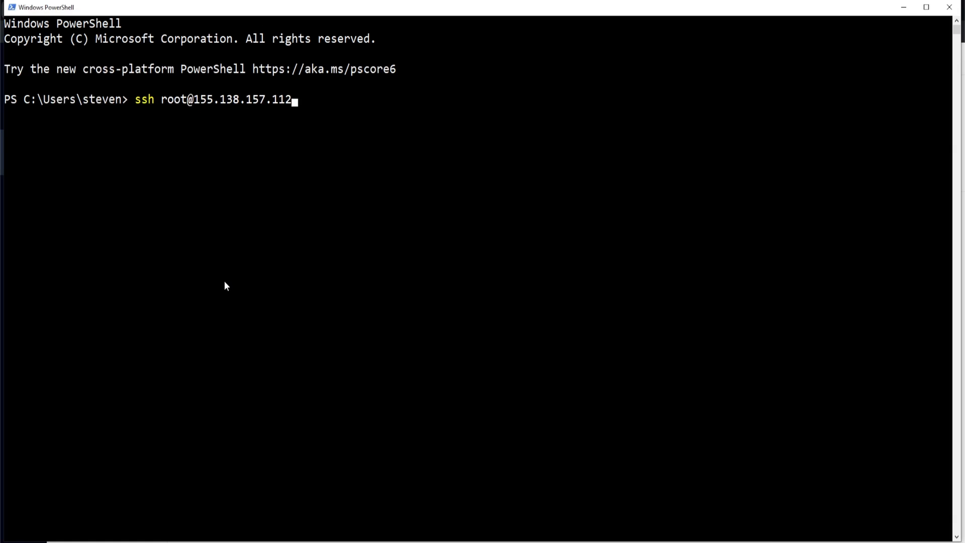
pyautogui.write('yes')
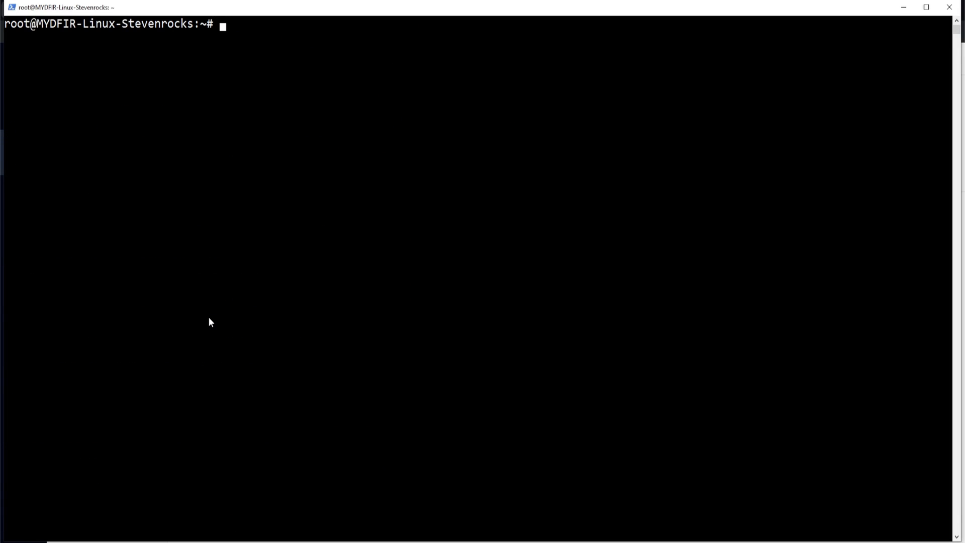
# Update and upgrade server packages with apt-get update && apt-get upgrade.
pyautogui.write('apt-get')
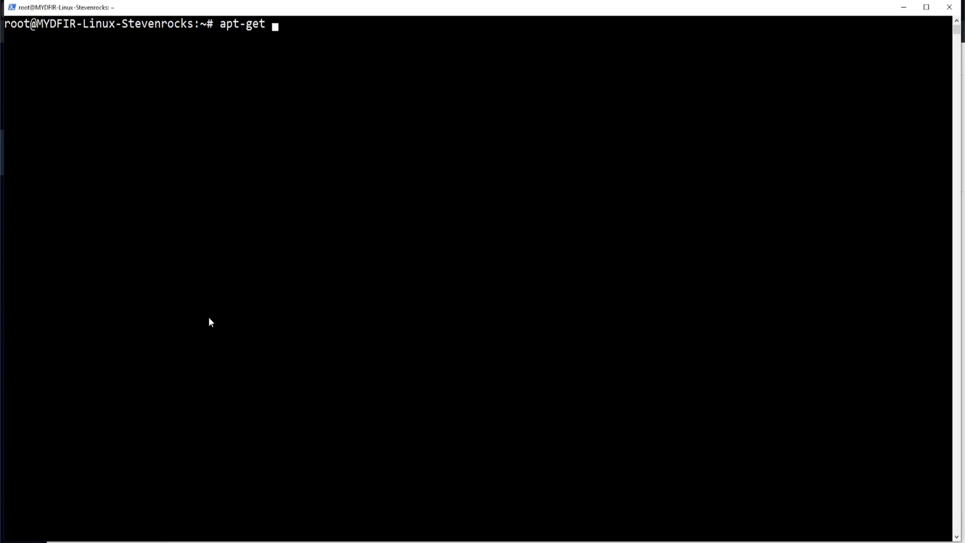
pyautogui.write('update &&')
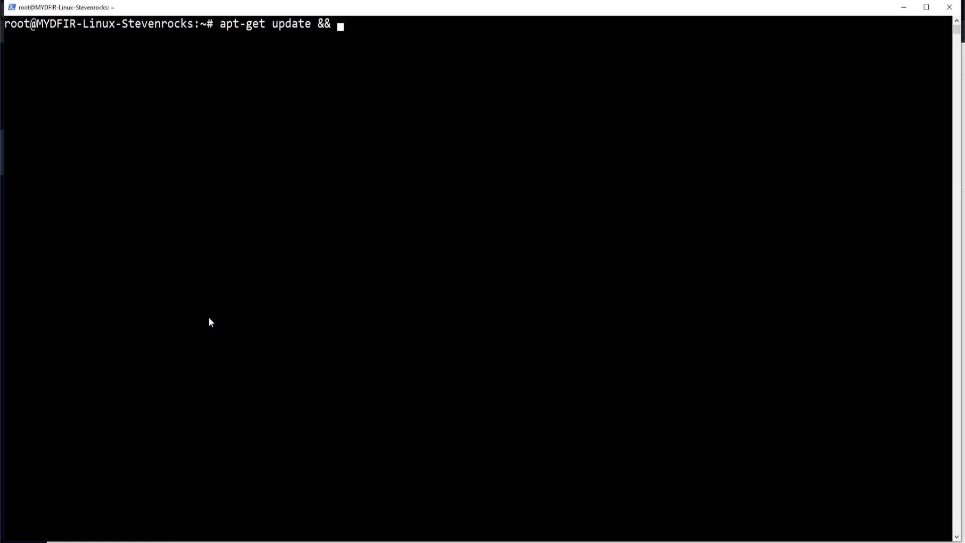
pyautogui.write('apt-get upgrad')
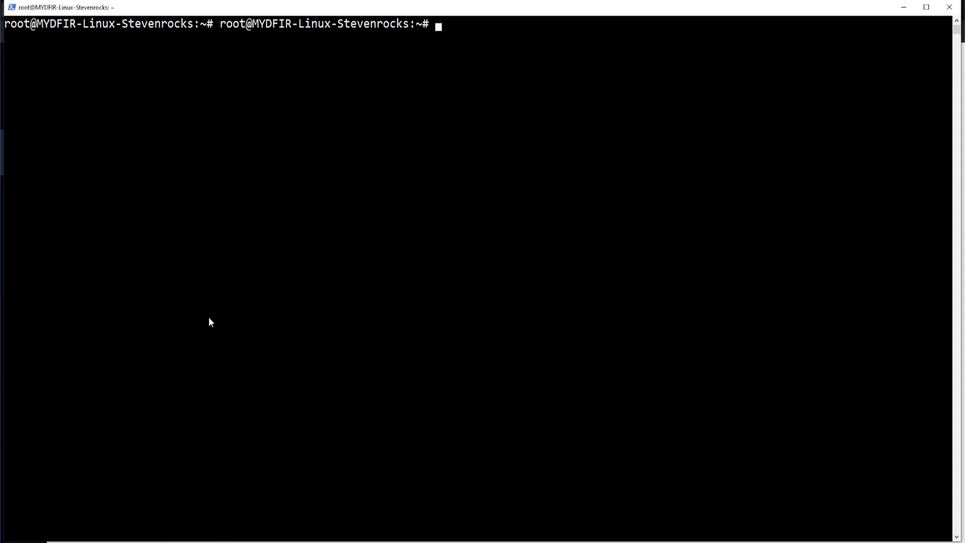
# Move into /var/log, list its log files including auth.log, and clear the screen.
pyautogui.write('cd')
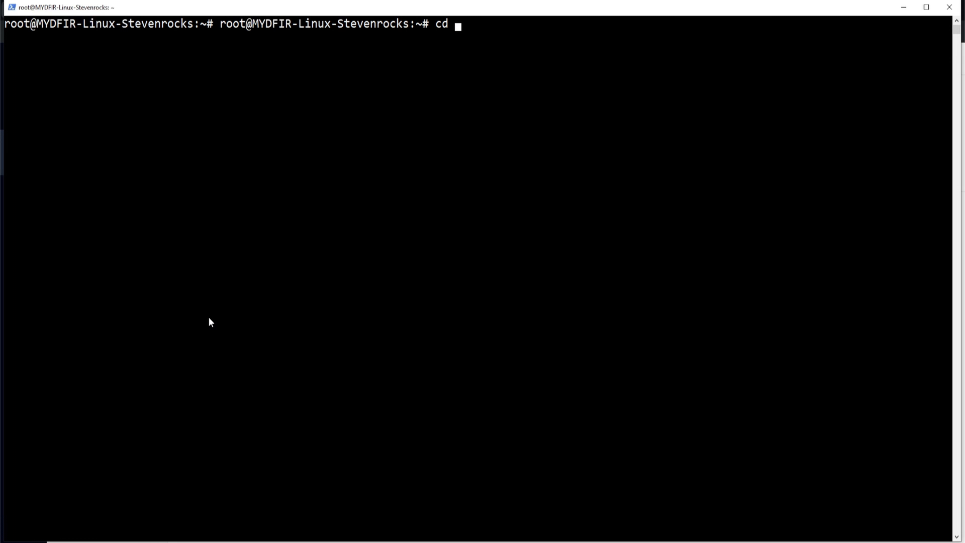
pyautogui.write('/var/log')
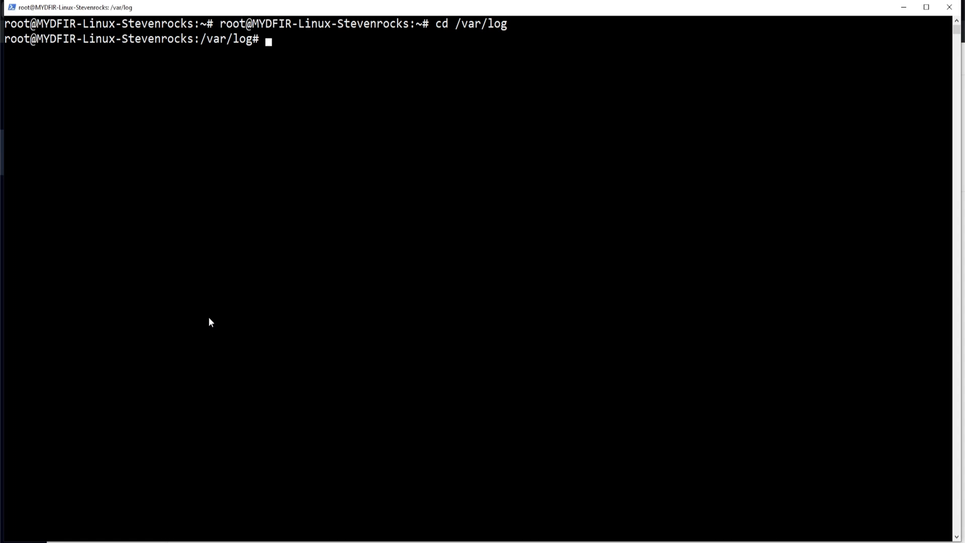
pyautogui.write('ls')
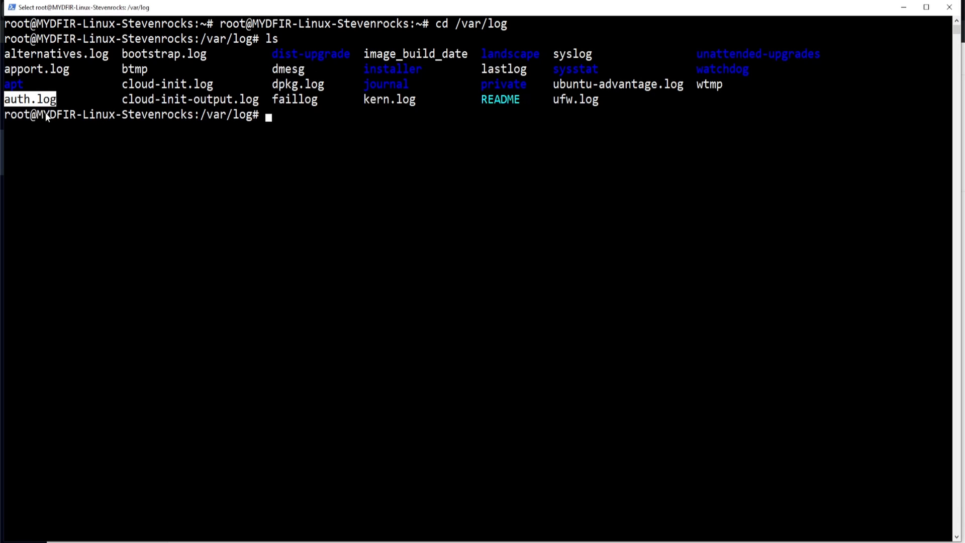
pyautogui.write('cat auth.')
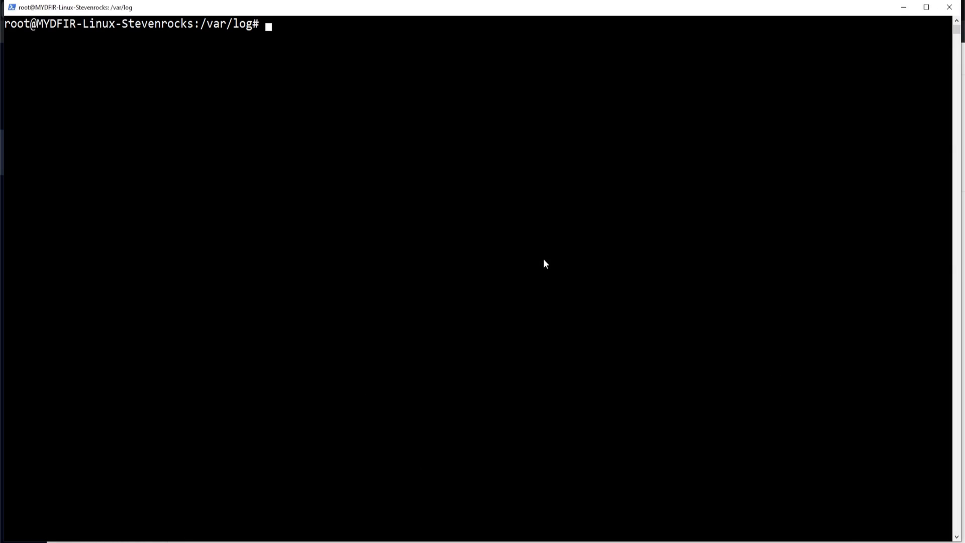
# Print auth.log with cat and highlight part of its output.
pyautogui.write('cat')
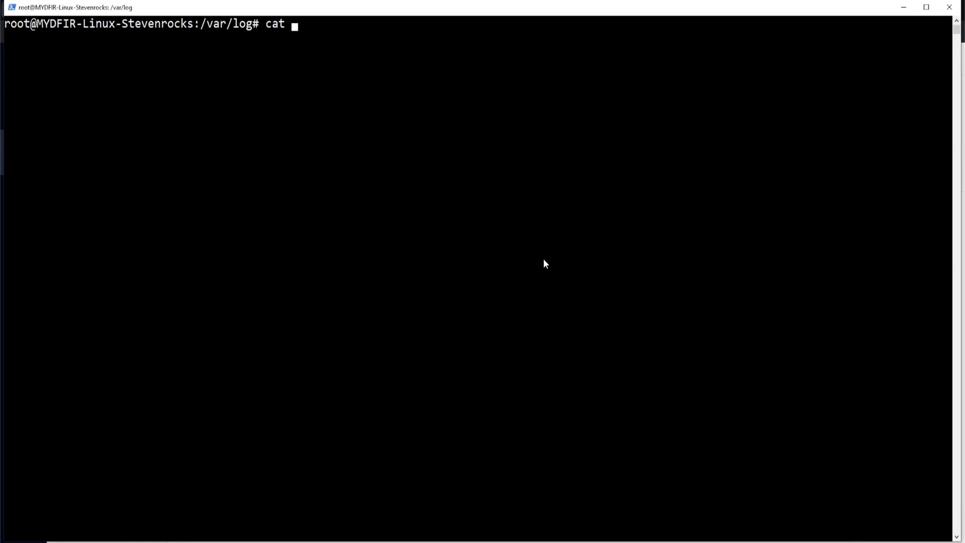
pyautogui.write('auth.log')
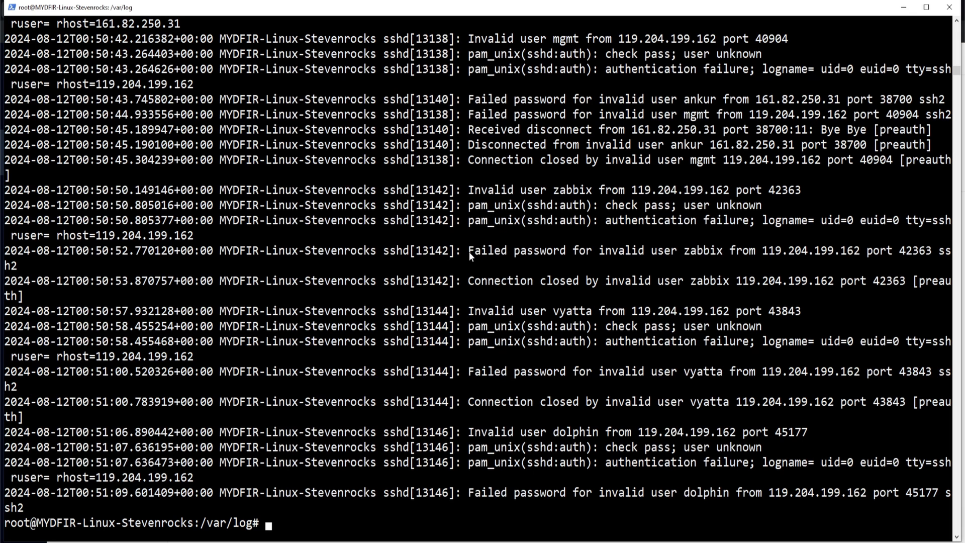
pyautogui.moveTo(467, 250); pyautogui.dragTo(588, 251)
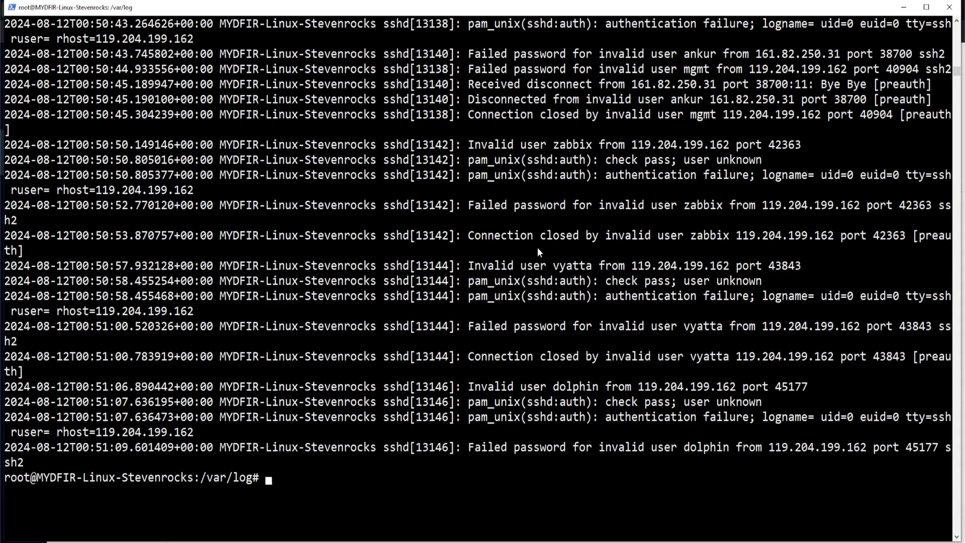
# Filter auth.log with grep -i failed, then pipe into grep -i root.
pyautogui.write('grep')
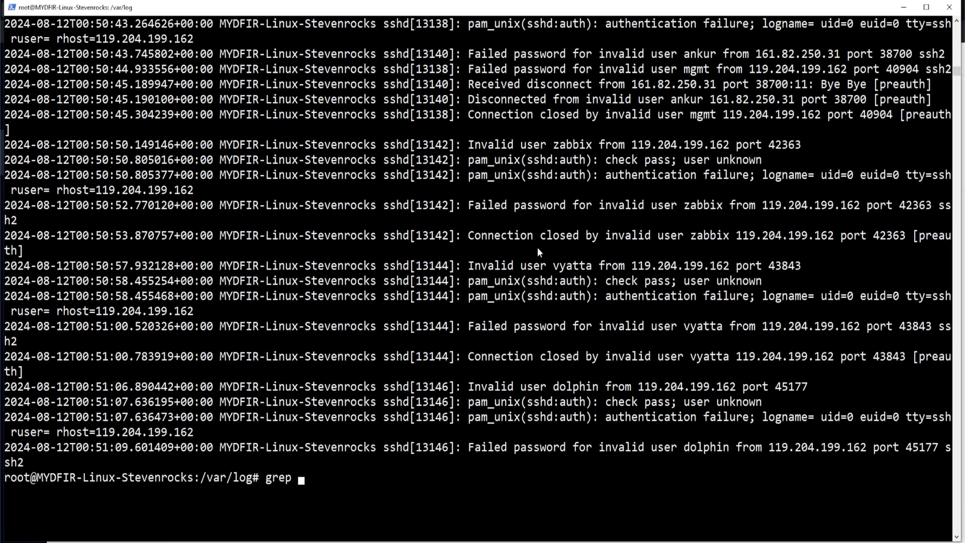
pyautogui.write('-i')
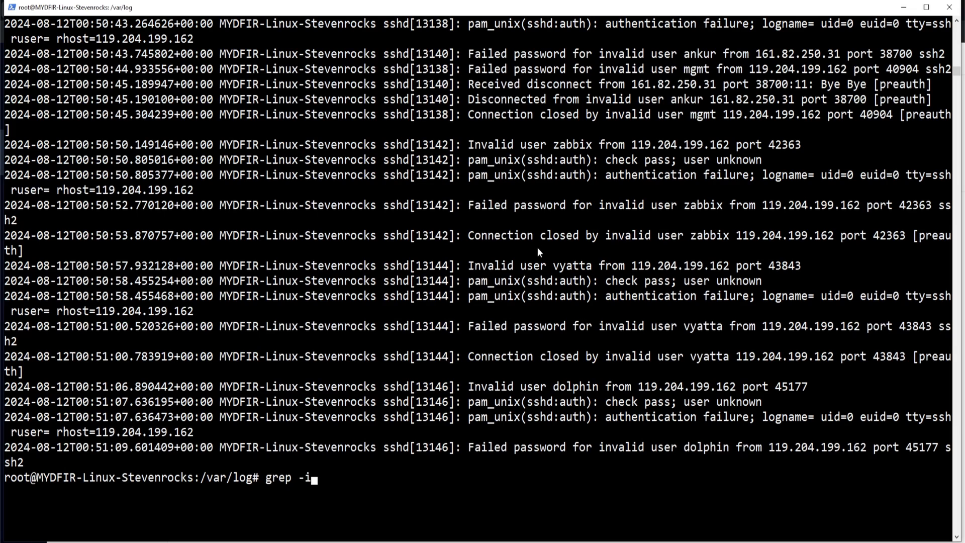
pyautogui.write('failed')
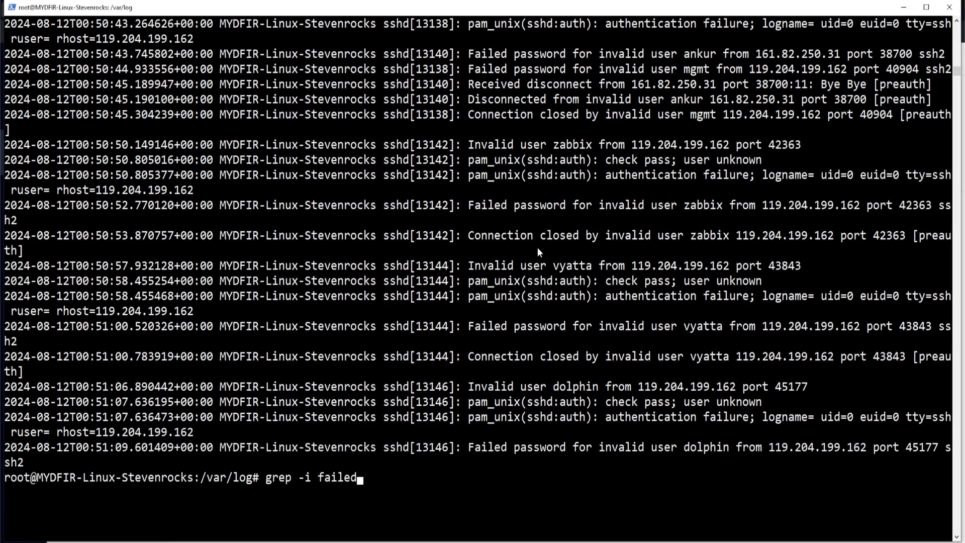
pyautogui.write('auth.lo')
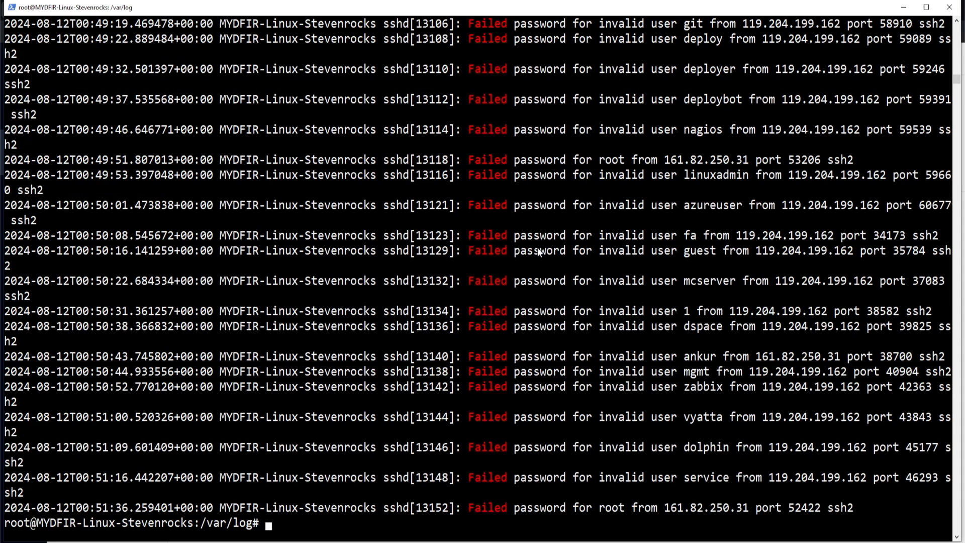
pyautogui.write('grep -i failed auth.log')
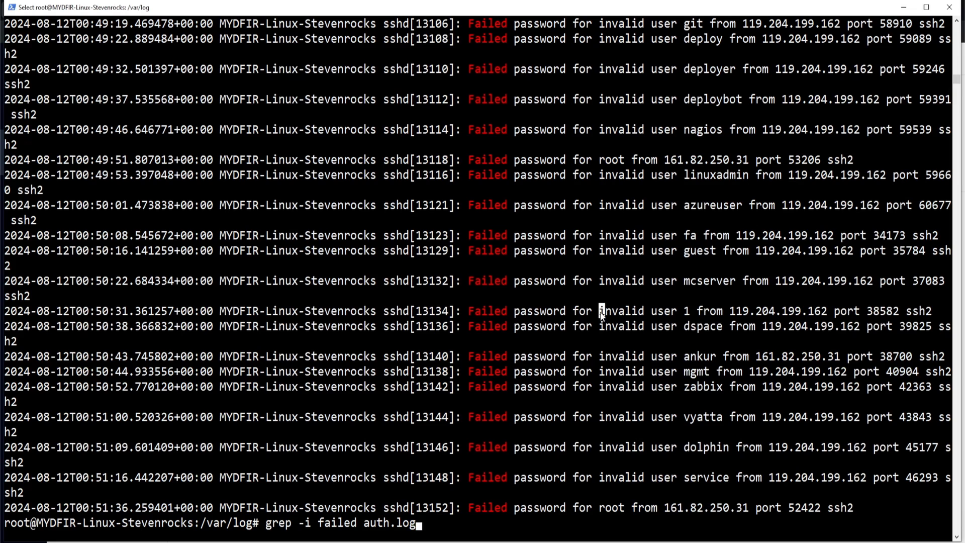
pyautogui.doubleClick(622, 310)
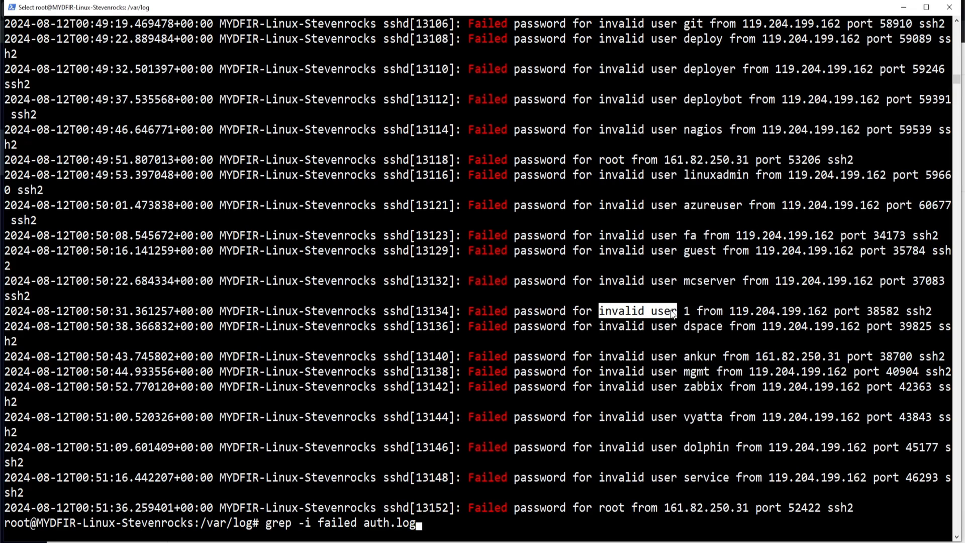
pyautogui.moveTo(601, 171)
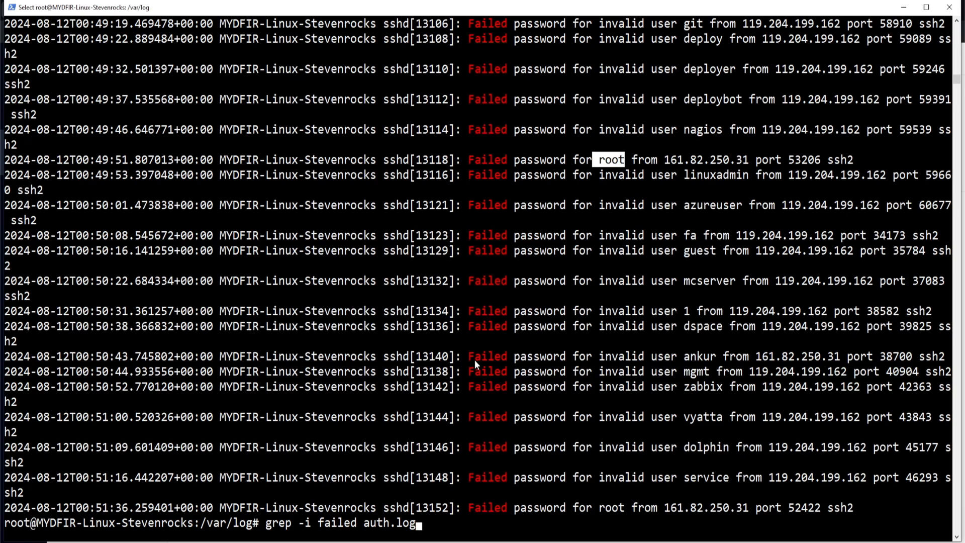
pyautogui.moveTo(481, 403)
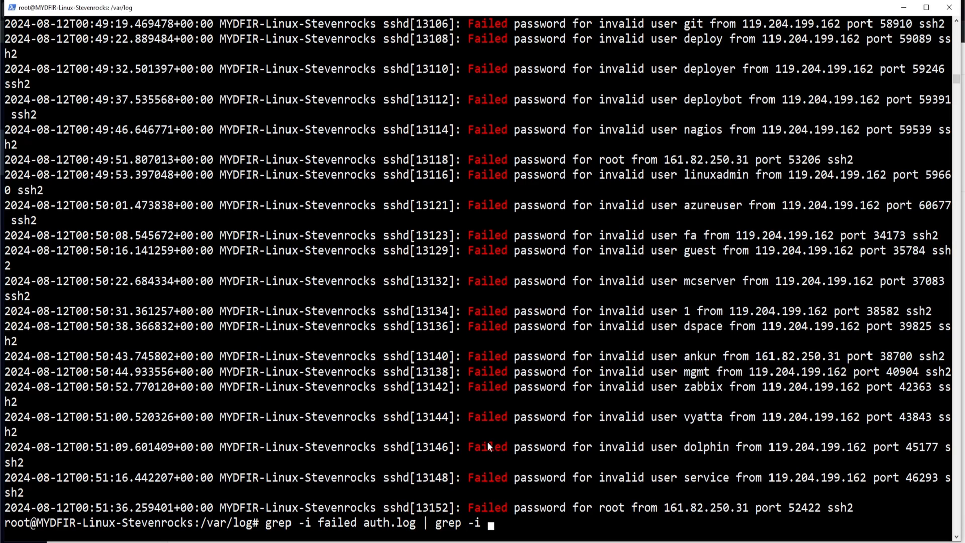
pyautogui.write('root')
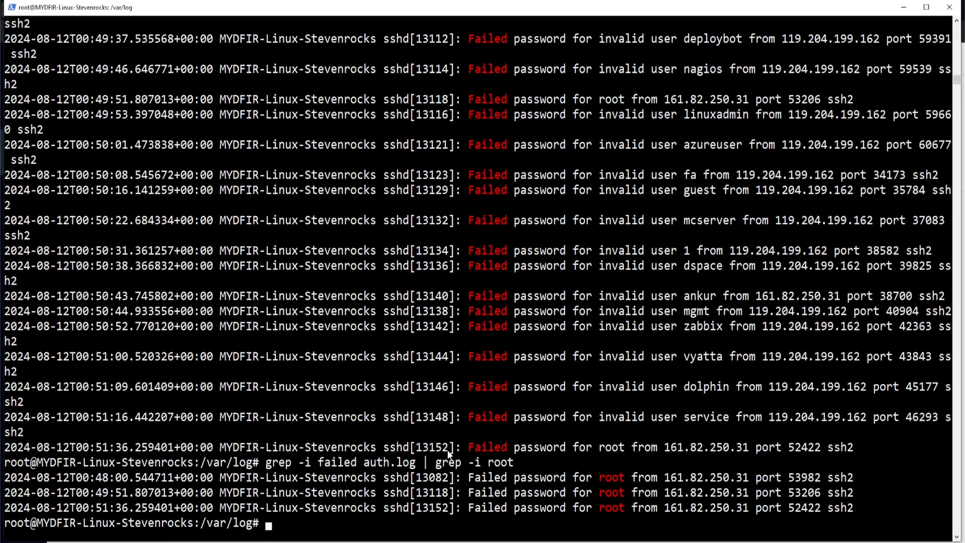
pyautogui.moveTo(664, 490)
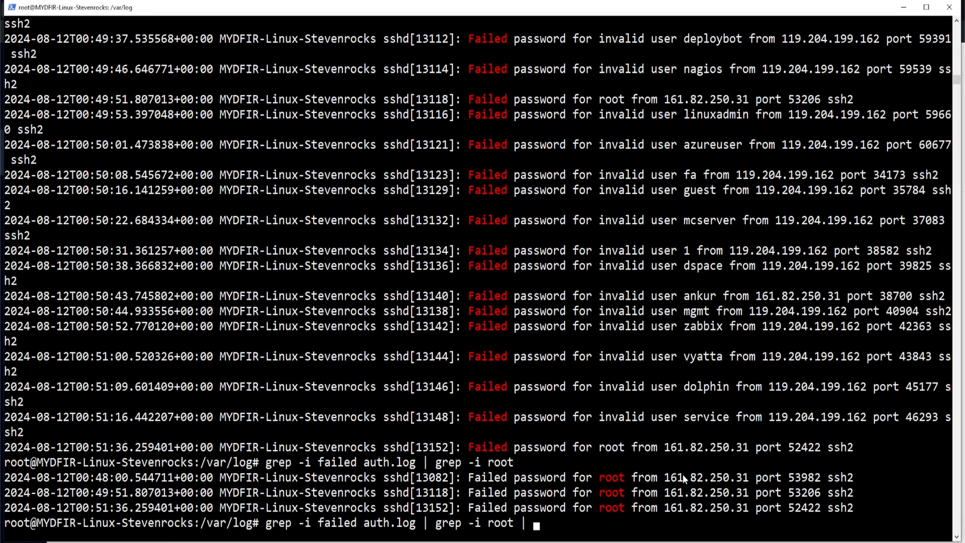
# Pipe the failed root lines into cut -d ' ' -f 1 for timestamps.
pyautogui.write('cut')
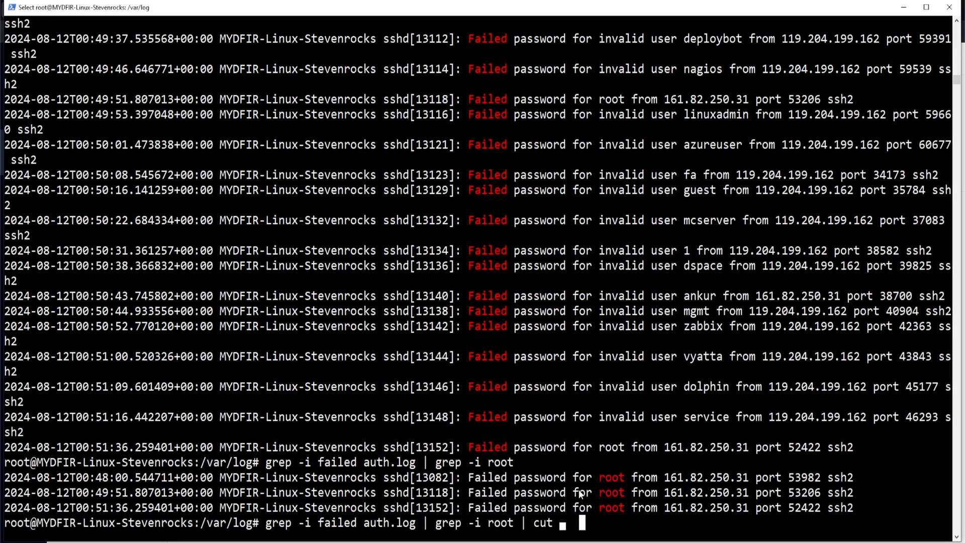
pyautogui.write('-d')
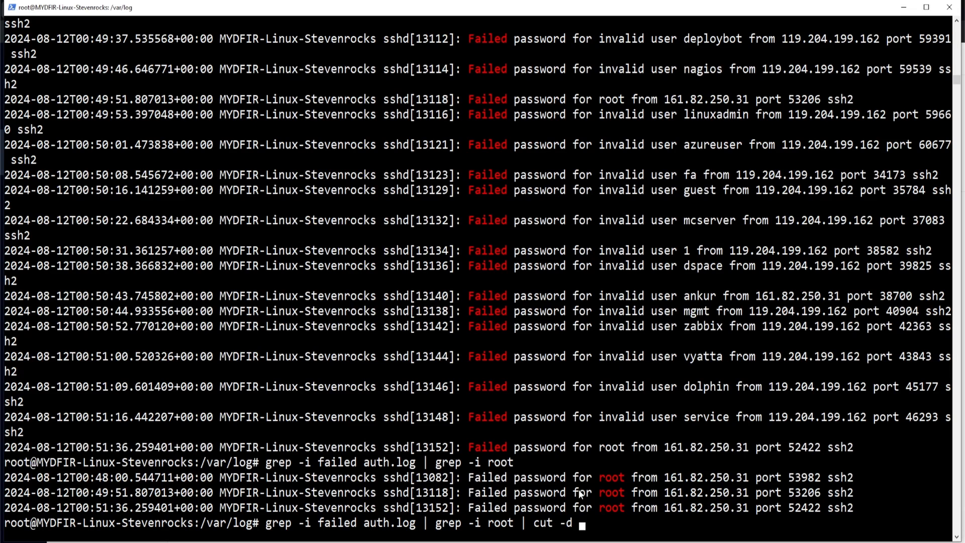
pyautogui.write("' '")
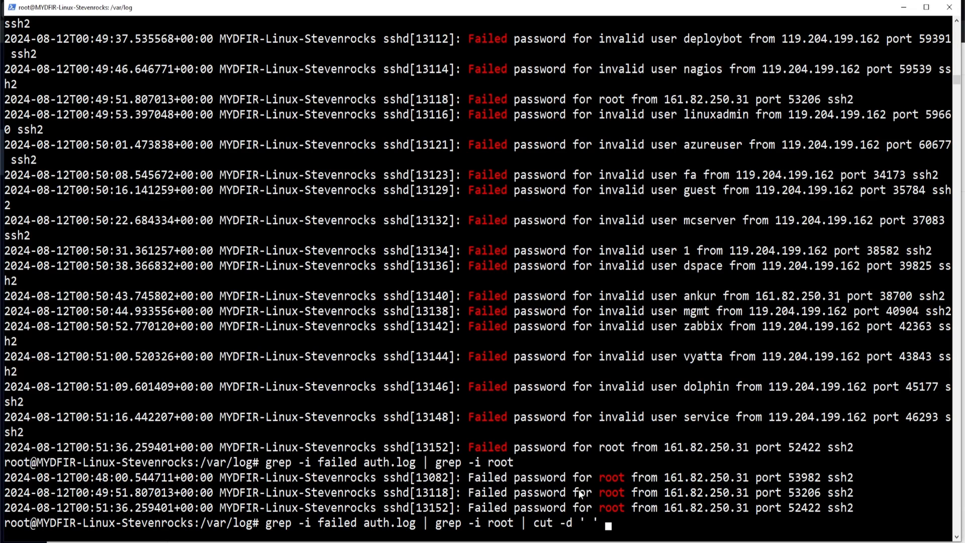
pyautogui.write('-f')
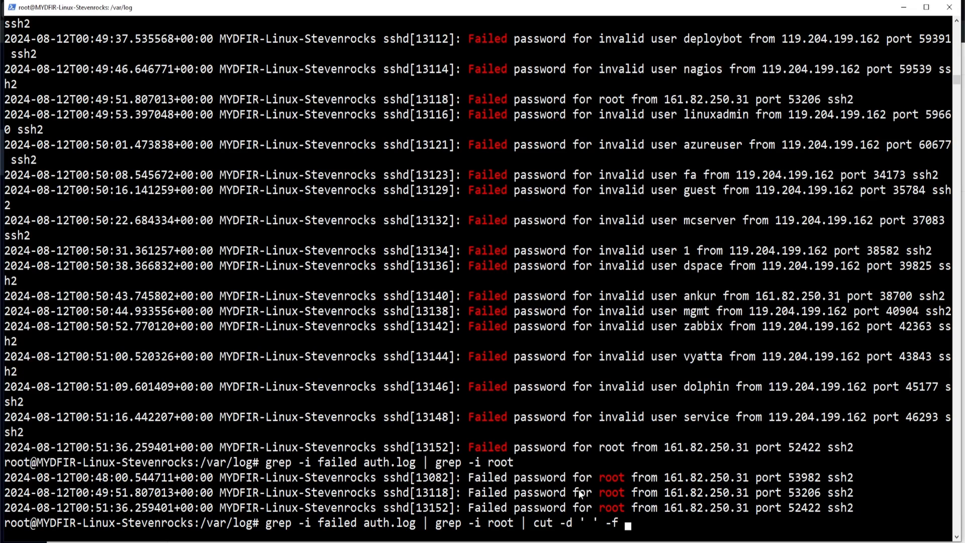
pyautogui.write('1')
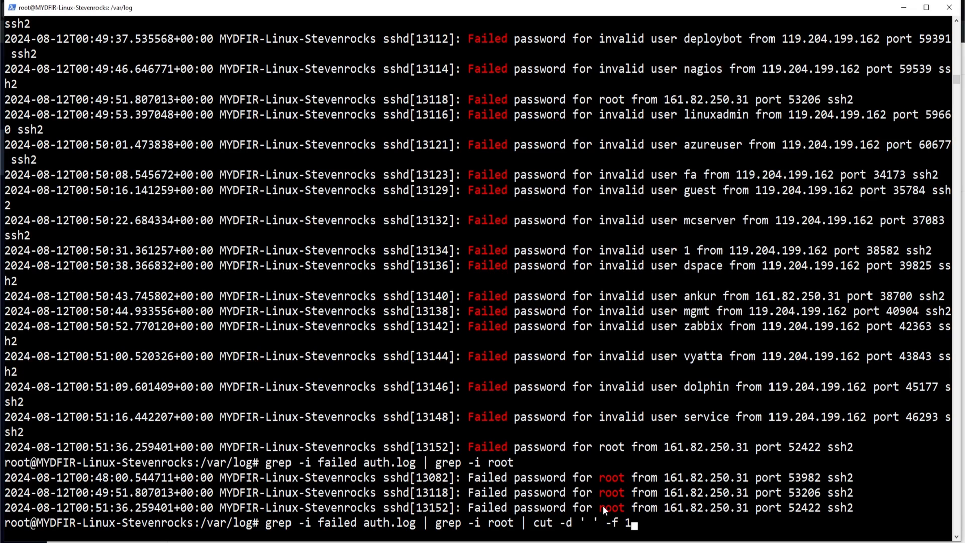
pyautogui.moveTo(34, 518)
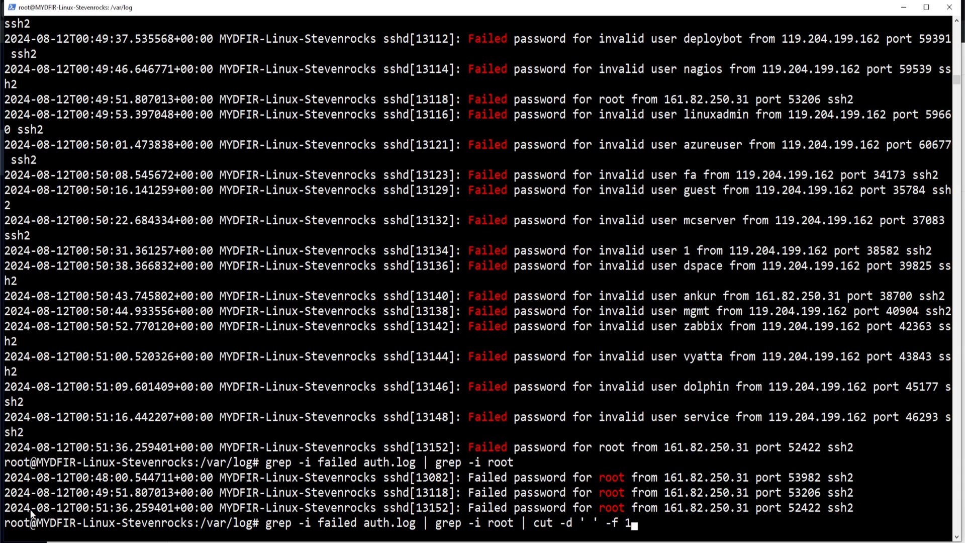
pyautogui.moveTo(69, 518)
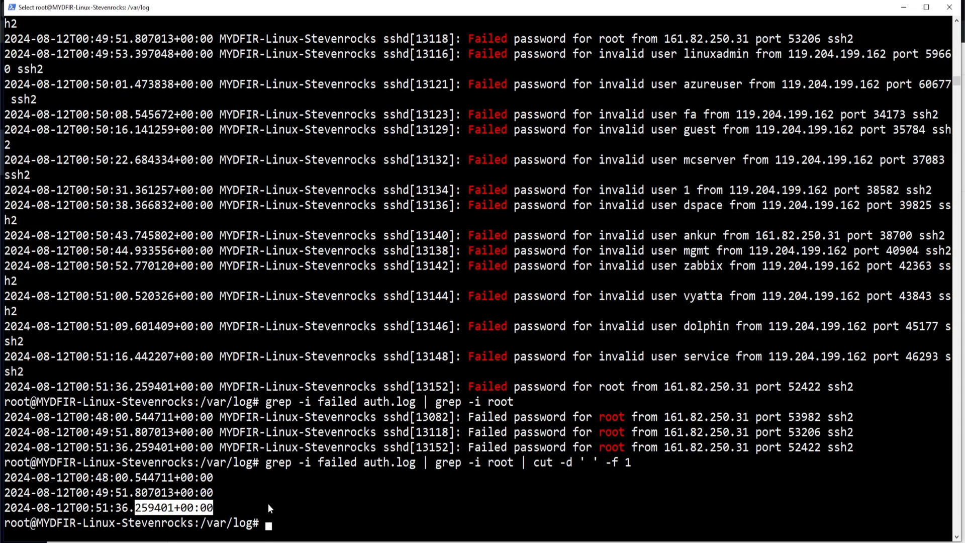
# Rerun the cut with -f 2 for hostnames, highlight log line parts, then clear.
pyautogui.write("grep -i failed auth.log | grep -i root | cut -d ' ' -f 2")
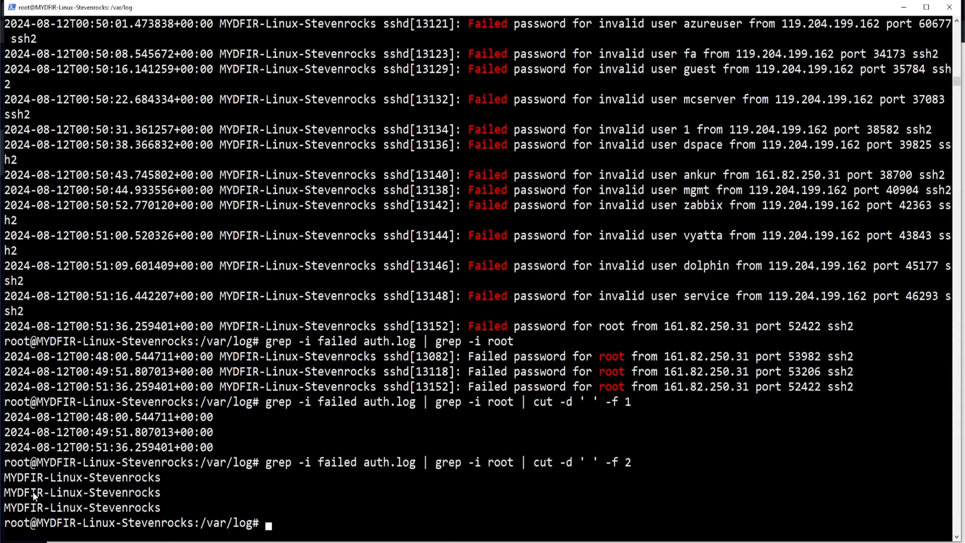
pyautogui.moveTo(82, 491)
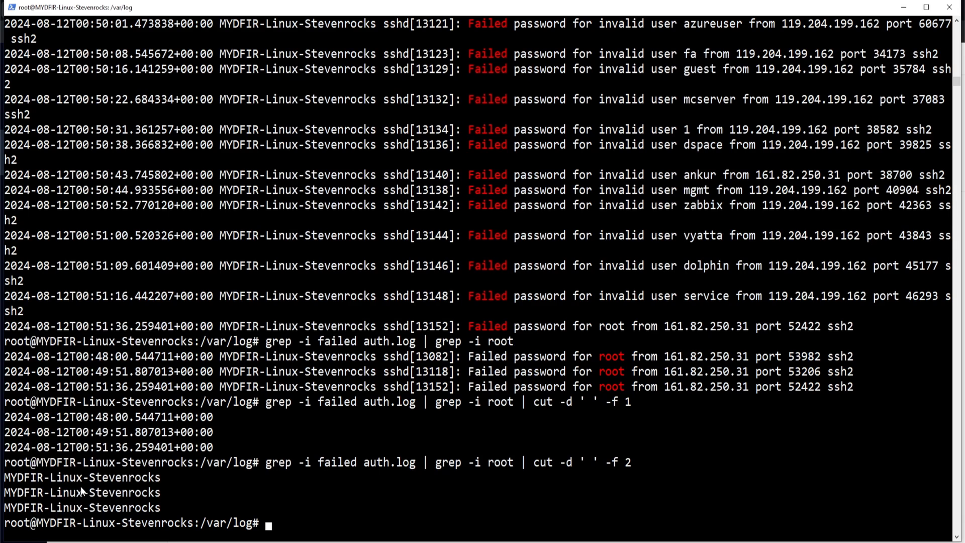
pyautogui.moveTo(93, 494)
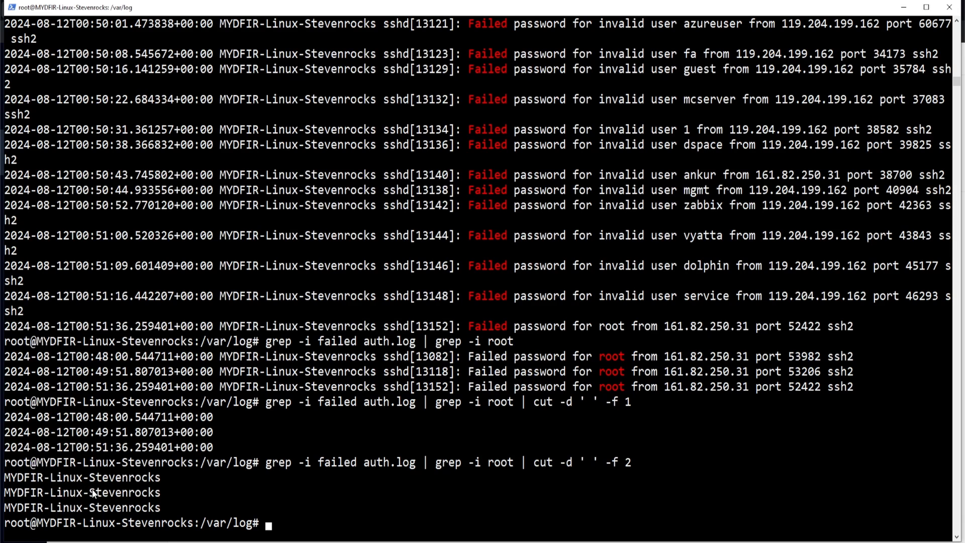
pyautogui.moveTo(228, 340); pyautogui.dragTo(510, 341)
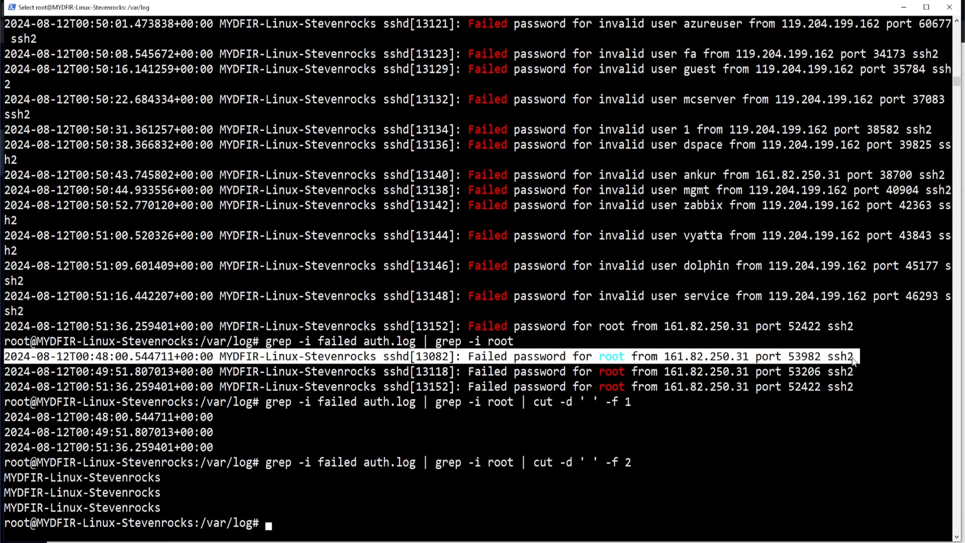
pyautogui.moveTo(219, 362)
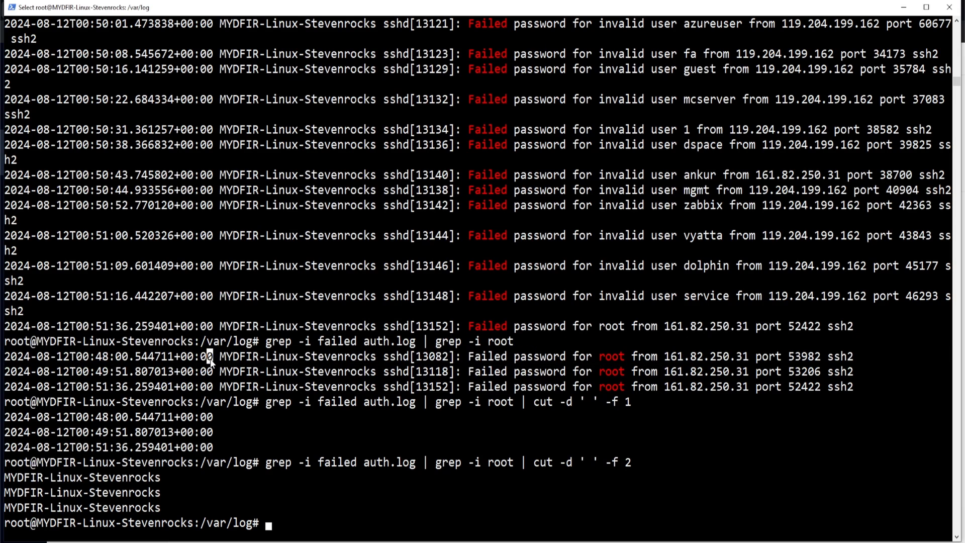
pyautogui.moveTo(209, 356); pyautogui.dragTo(3, 356)
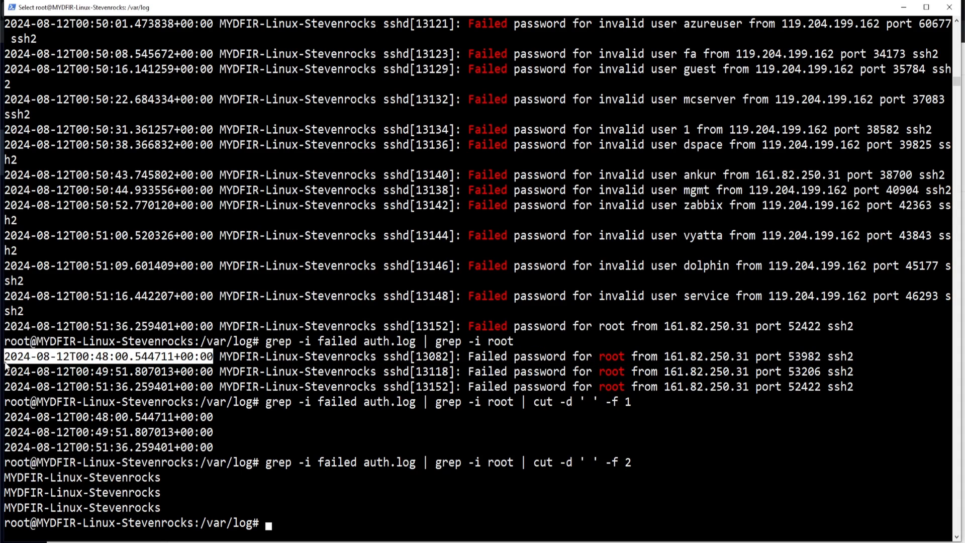
pyautogui.moveTo(6, 356); pyautogui.dragTo(375, 356)
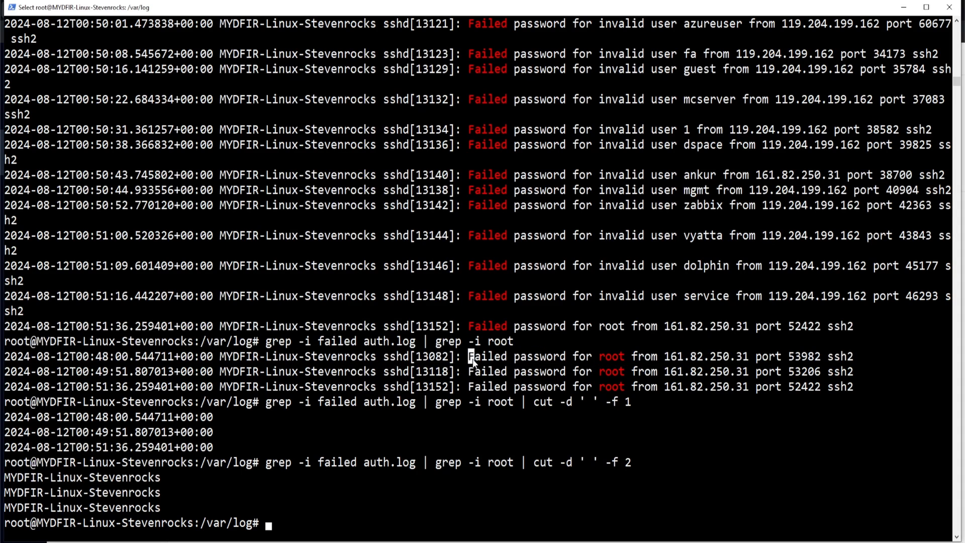
pyautogui.moveTo(583, 362)
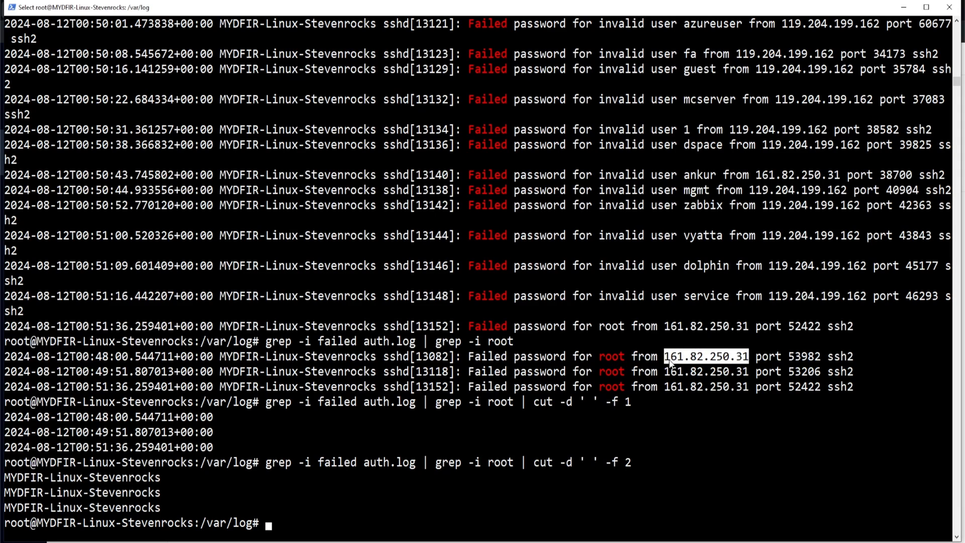
pyautogui.moveTo(622, 471)
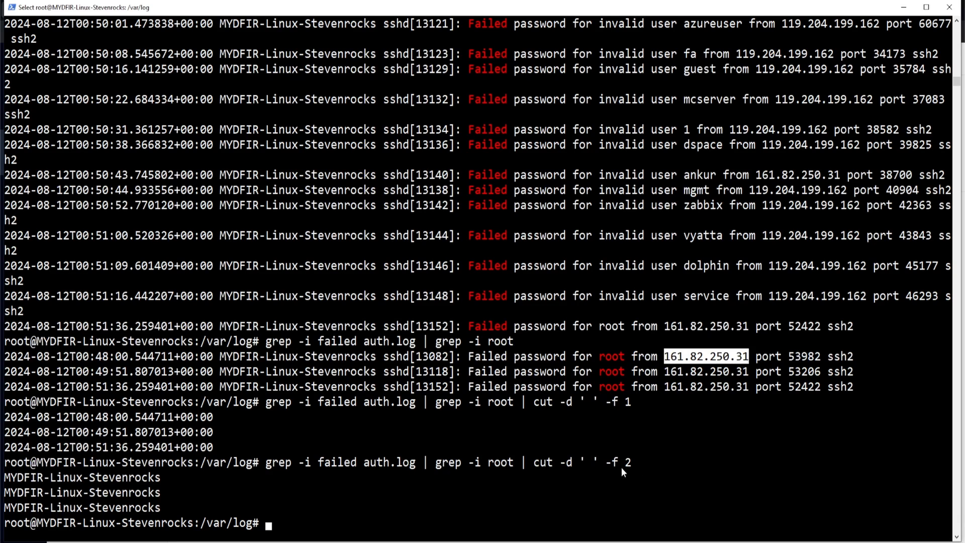
pyautogui.write('cks:/var/log# c')
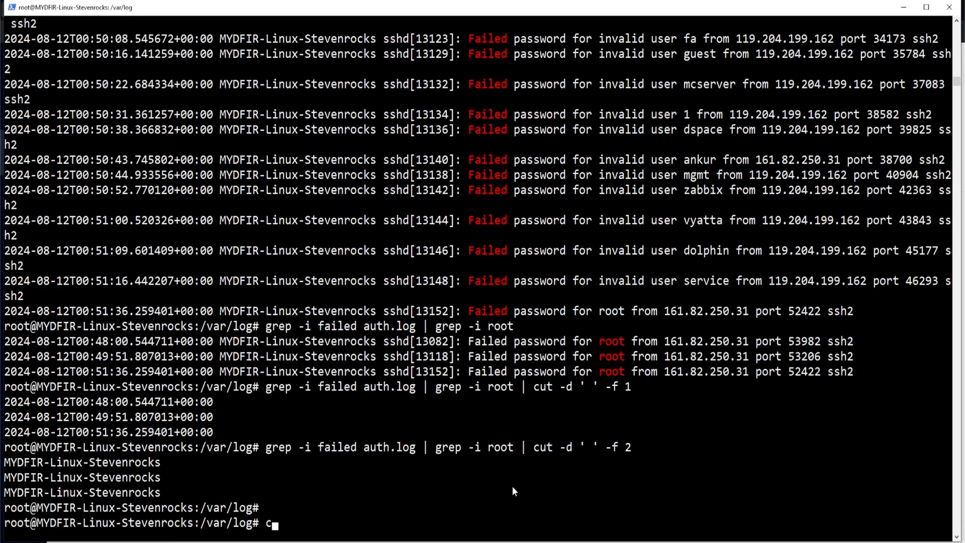
pyautogui.write('lear')
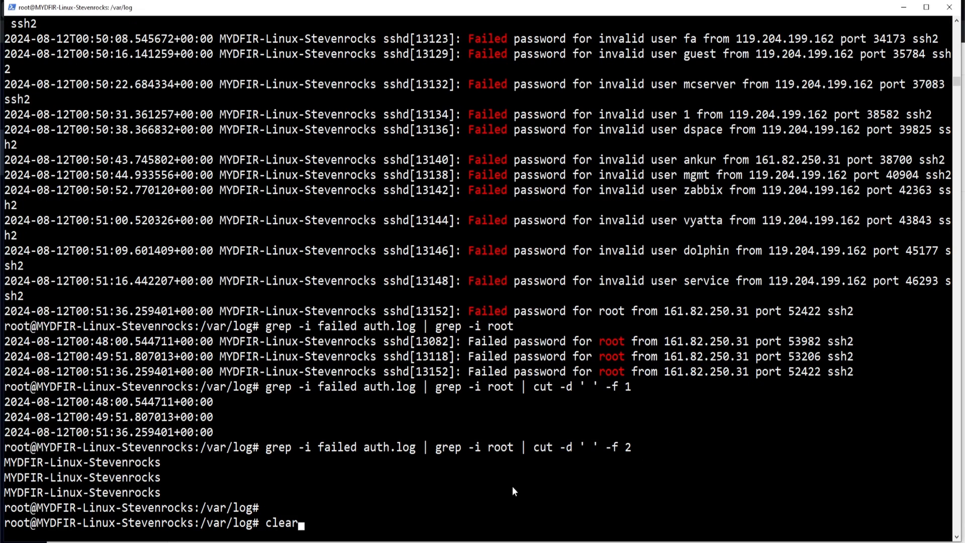